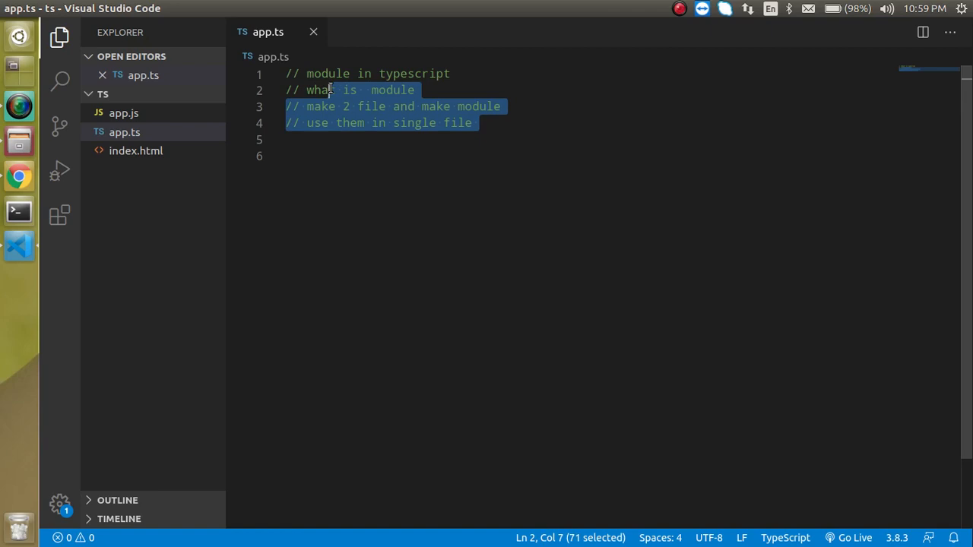
# Add a new empty Student.ts file to the ts project beside app.ts
pyautogui.click(416, 89)
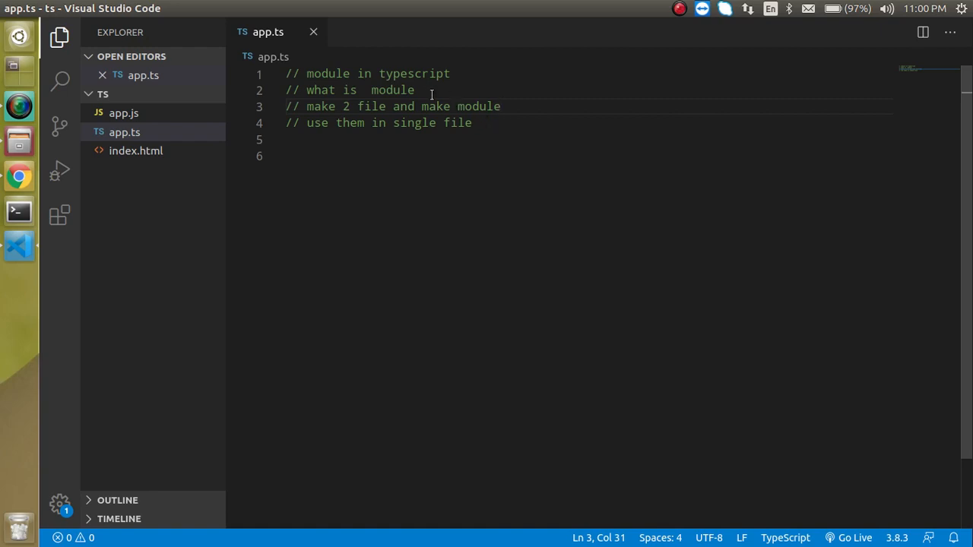
pyautogui.click(417, 90)
pyautogui.write('Student.ts')
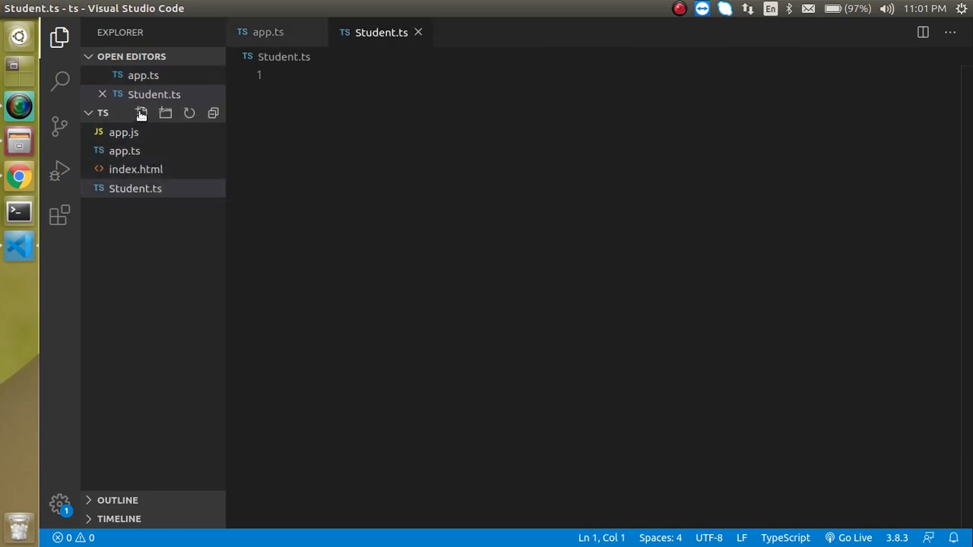
# Name the new file Teacher.ts and switch to Student.ts for editing
pyautogui.write('Teacher.ts')
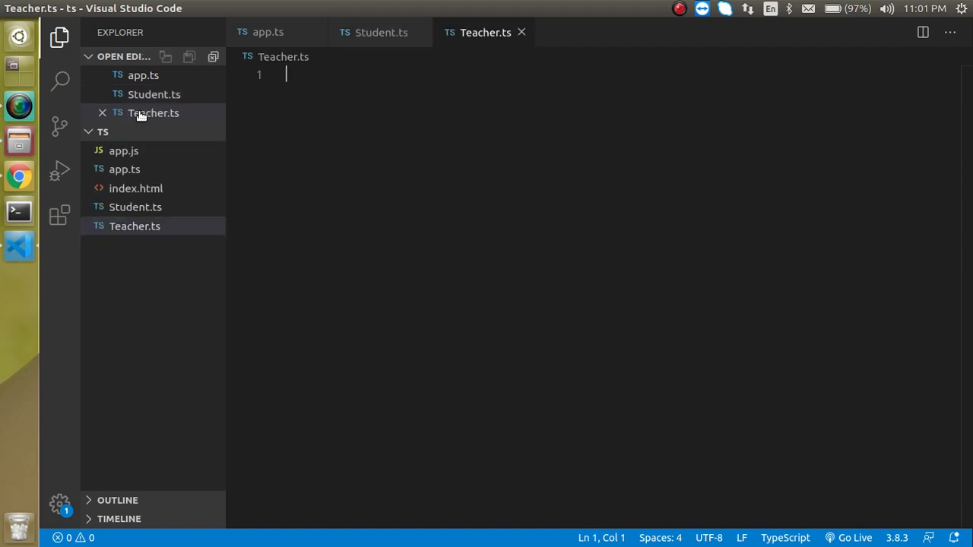
pyautogui.click(153, 95)
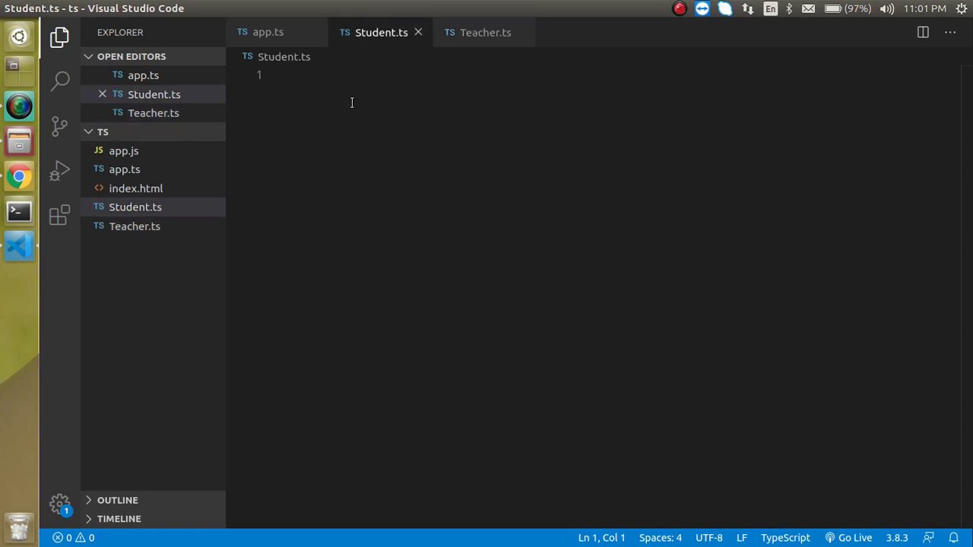
# Write function Login() in Student.ts returning "Student Login Done "
pyautogui.write('function L')
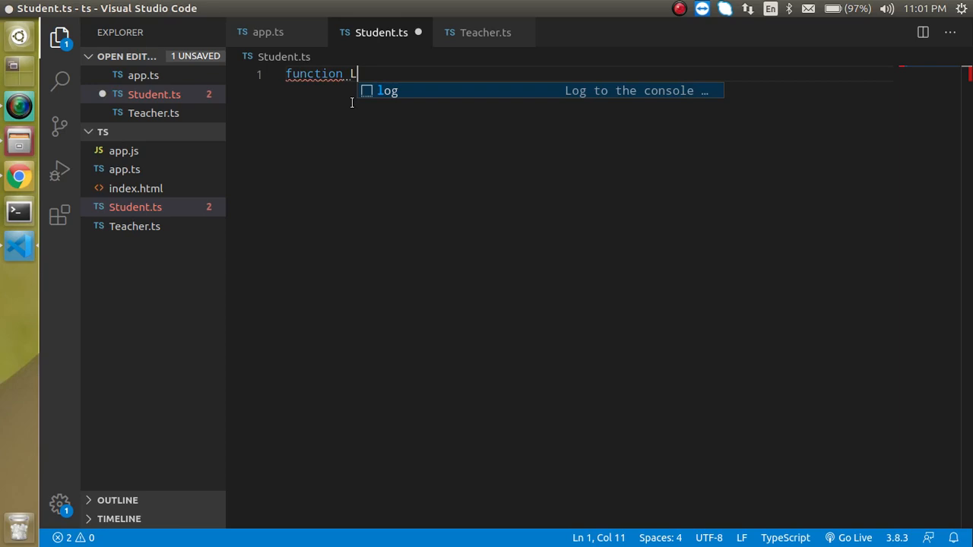
pyautogui.write('ogin()')
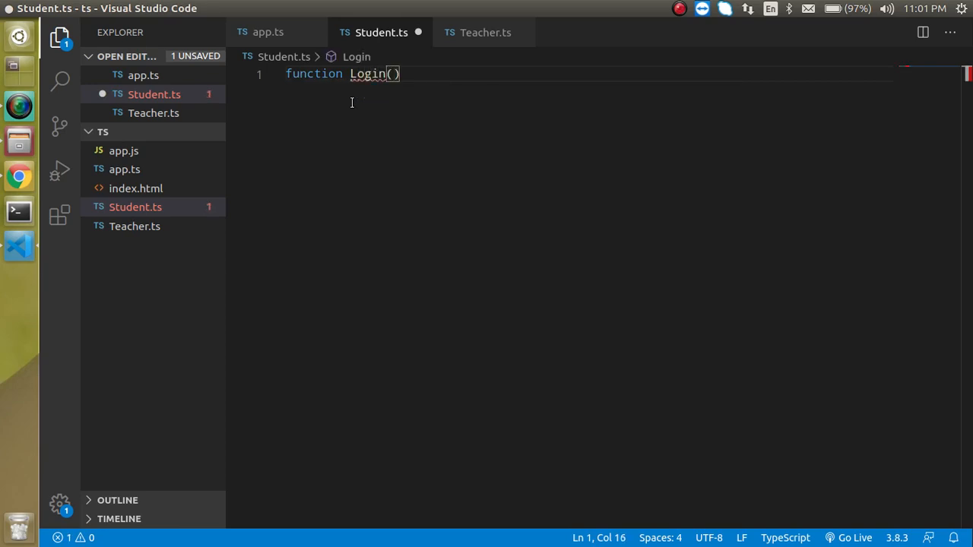
pyautogui.write('{')
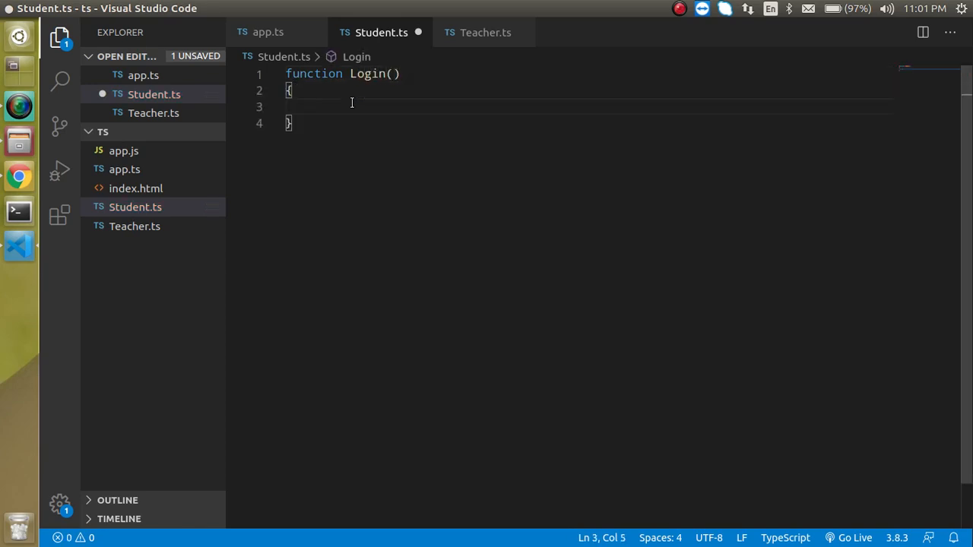
pyautogui.write('return "Do')
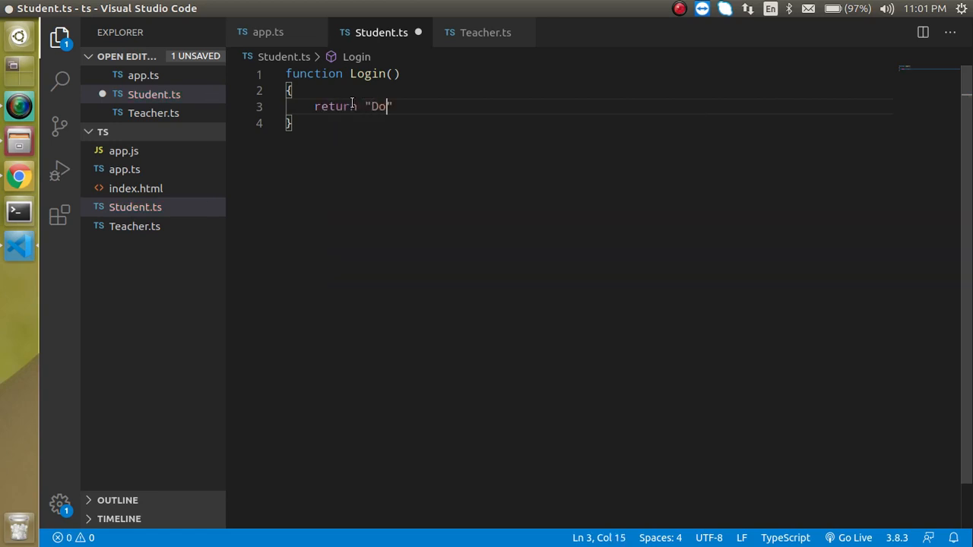
pyautogui.write('ne')
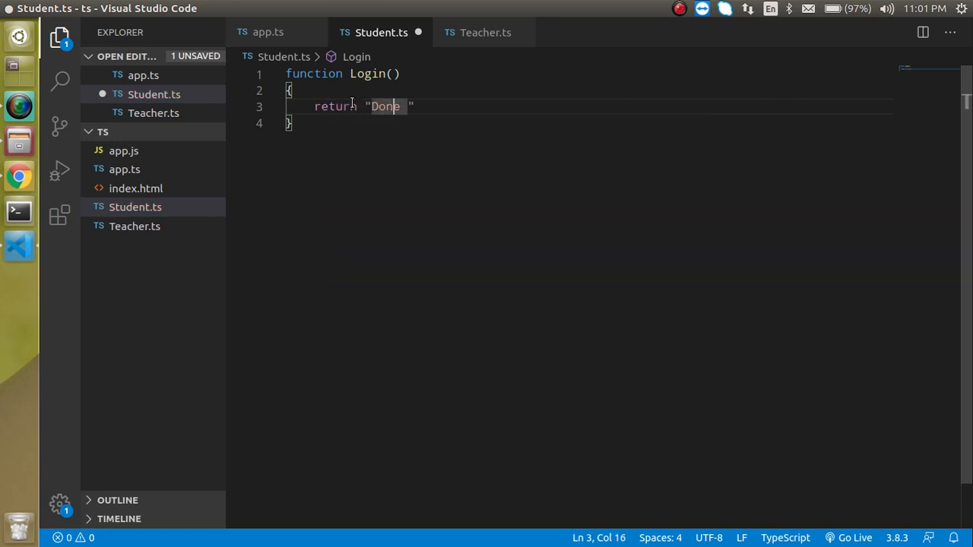
pyautogui.doubleClick(384, 105)
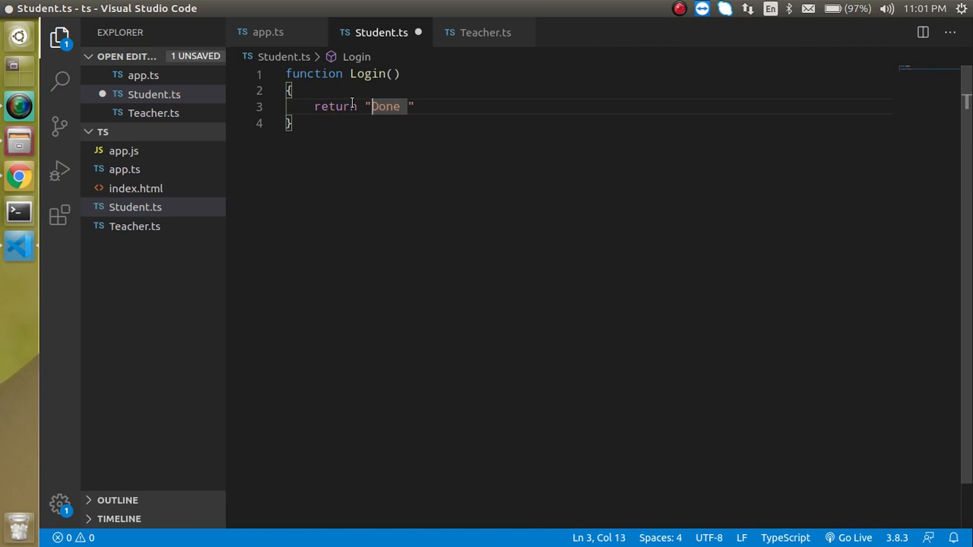
pyautogui.write('Student')
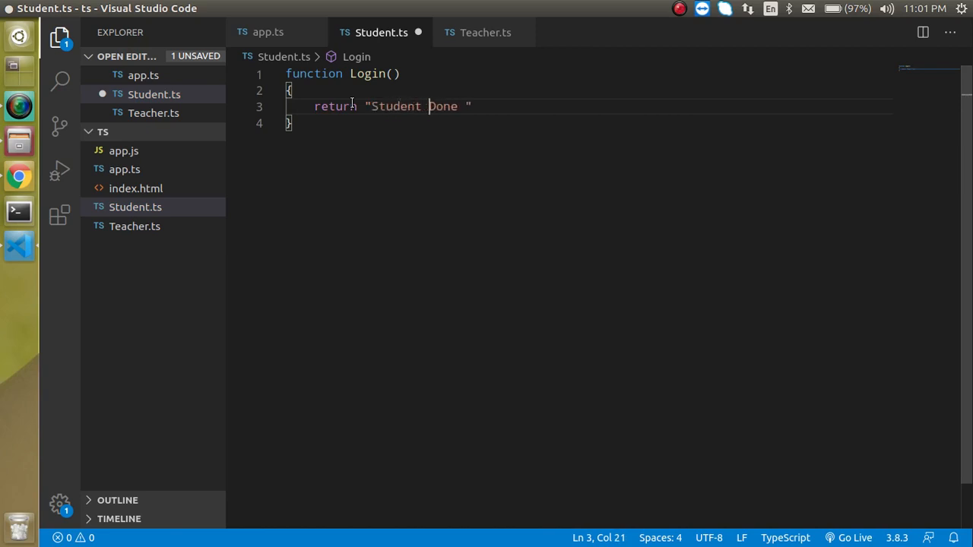
pyautogui.write('Login')
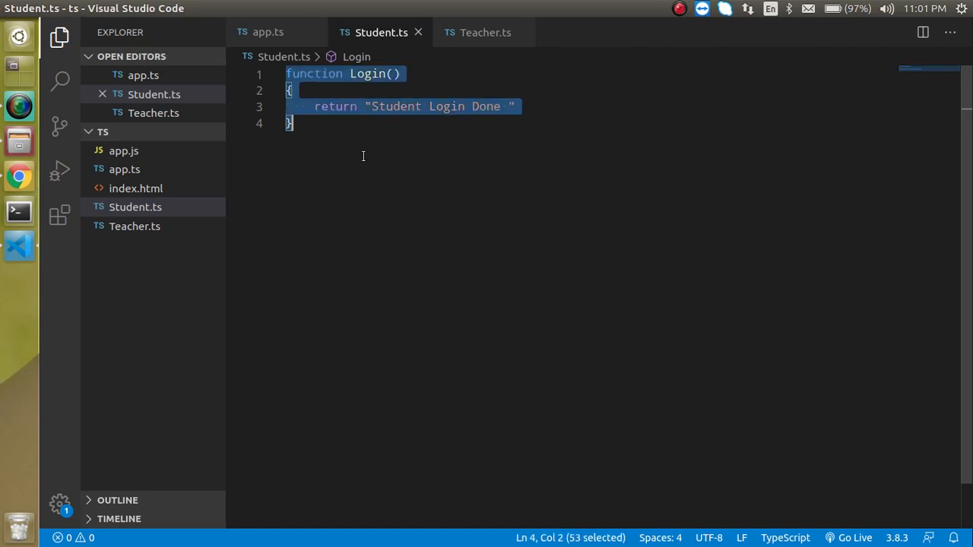
# Paste Login into Teacher.ts and change its return text to "Teacher Login Done "
pyautogui.click(485, 32)
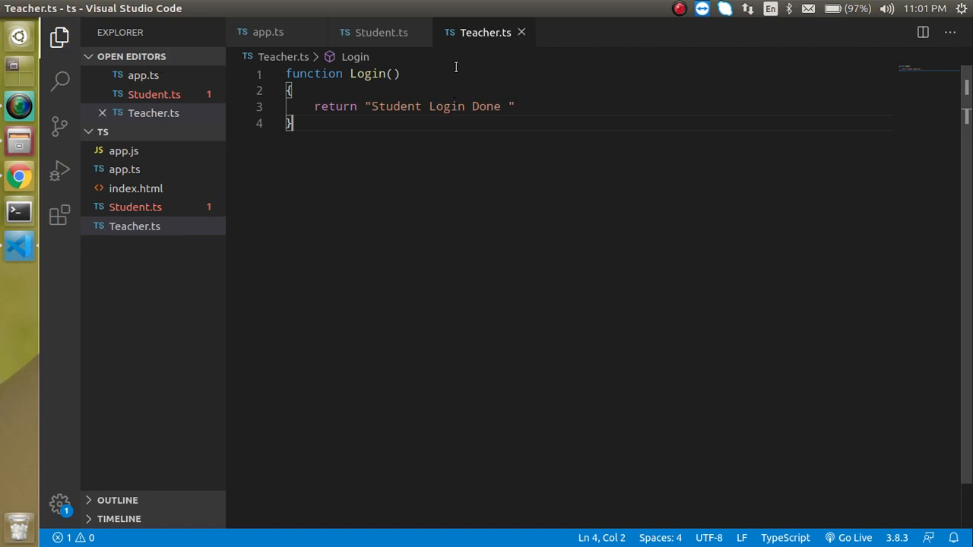
pyautogui.doubleClick(396, 106)
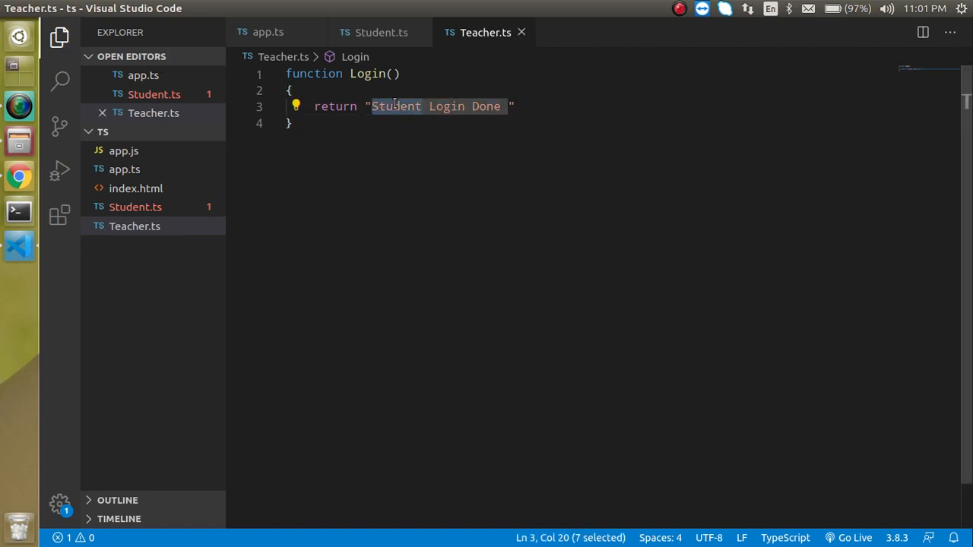
pyautogui.moveTo(391, 112)
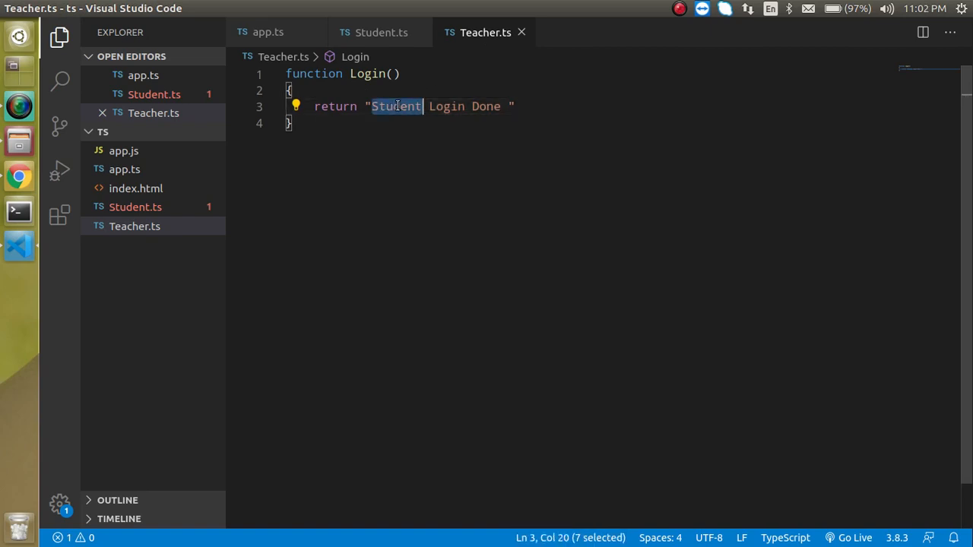
pyautogui.write('Teacher')
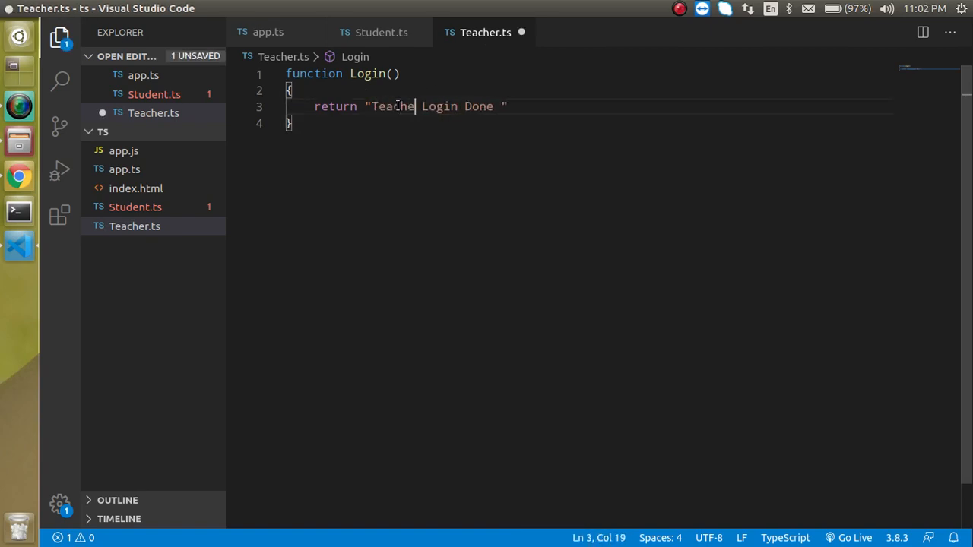
pyautogui.write('r')
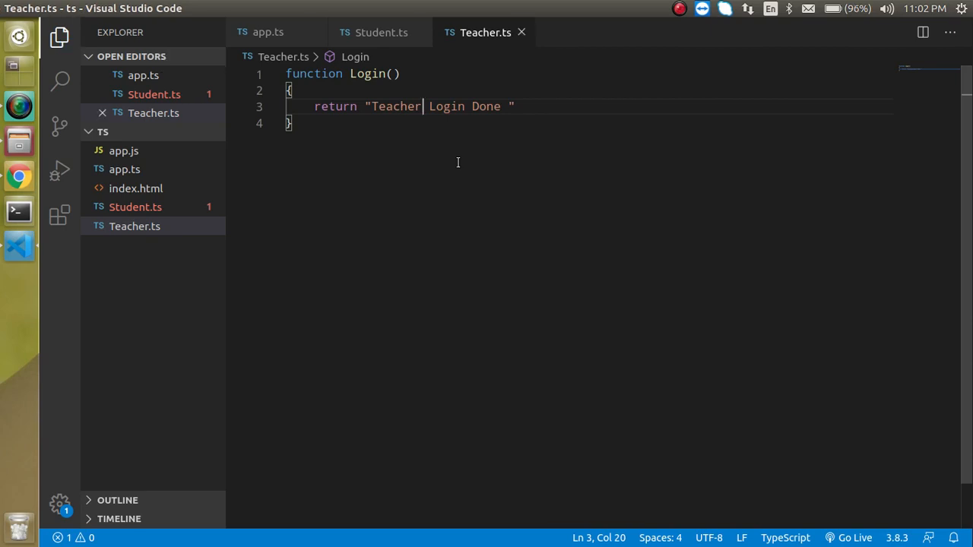
pyautogui.click(380, 32)
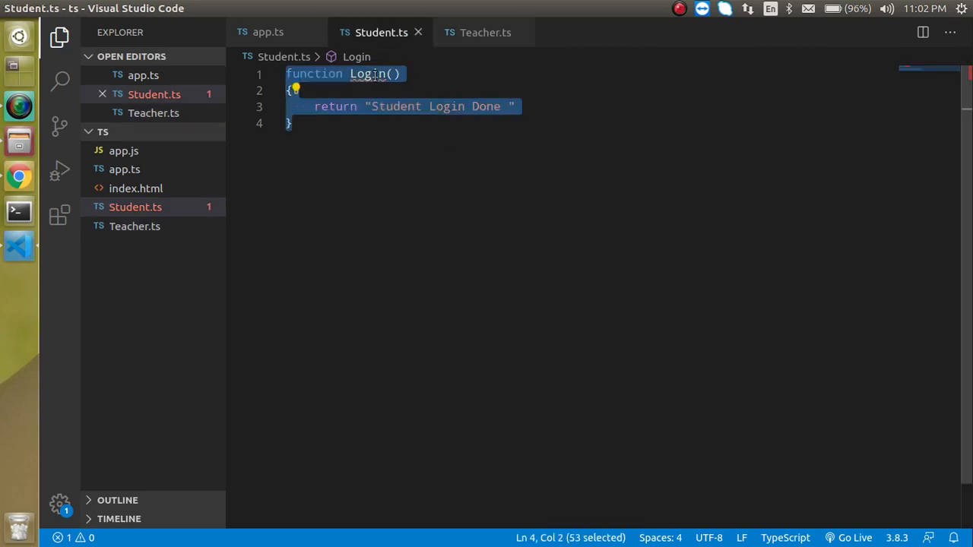
pyautogui.moveTo(370, 74)
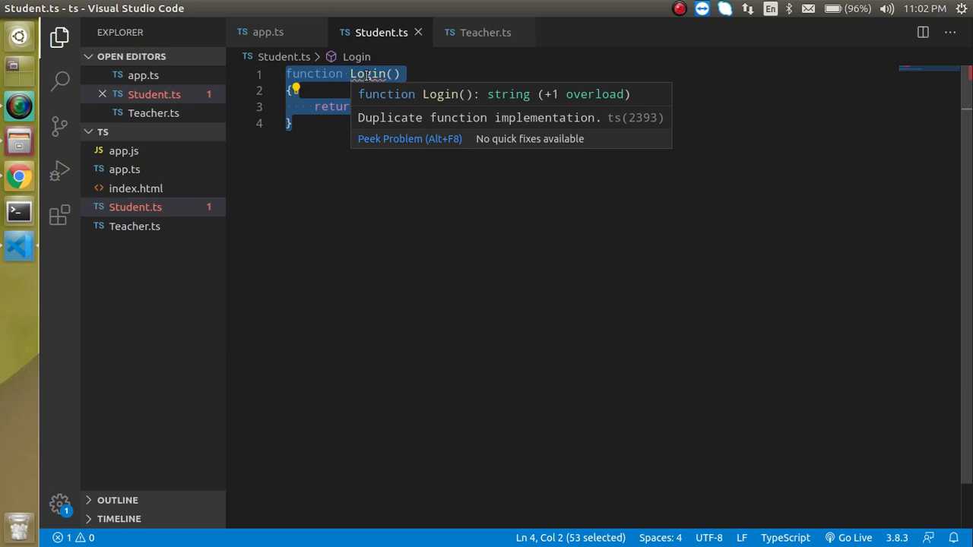
pyautogui.moveTo(373, 50)
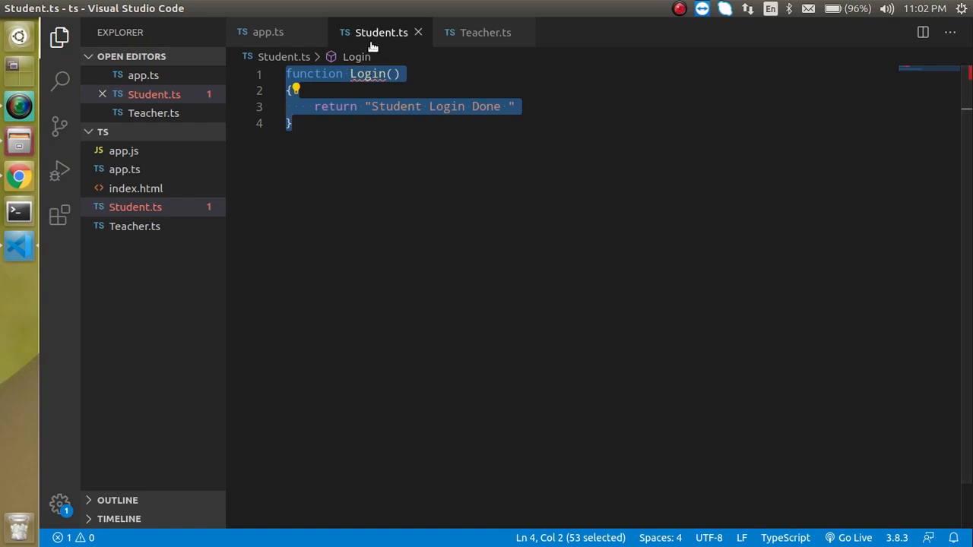
pyautogui.click(485, 32)
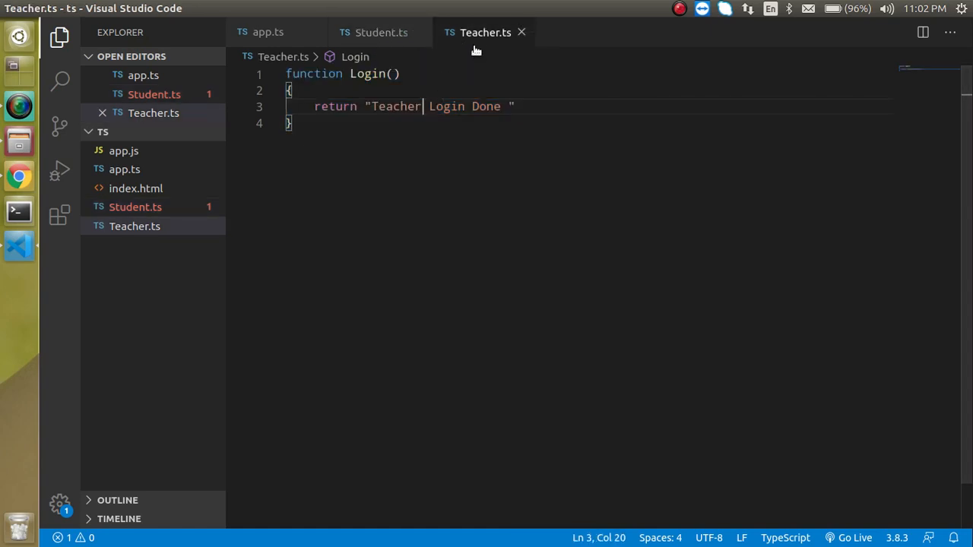
pyautogui.click(380, 32)
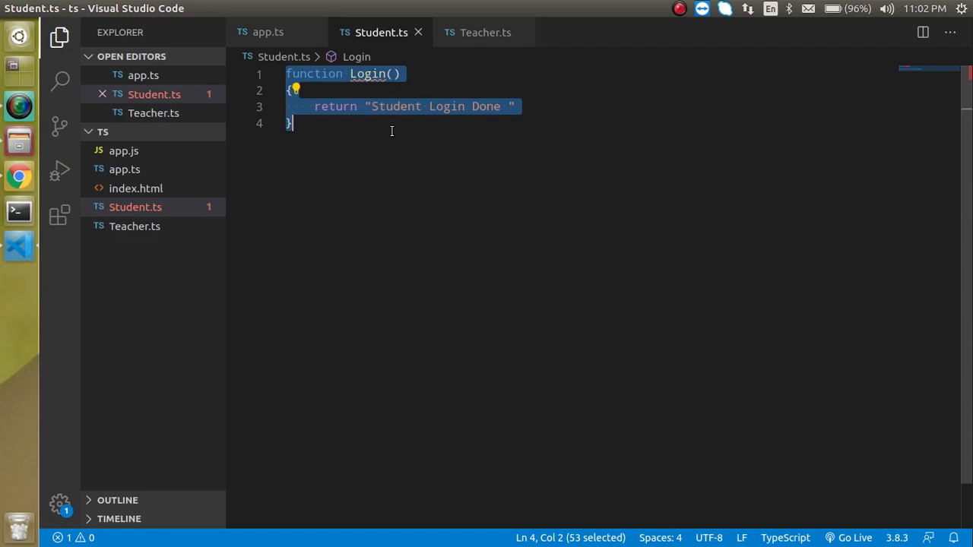
pyautogui.moveTo(405, 106)
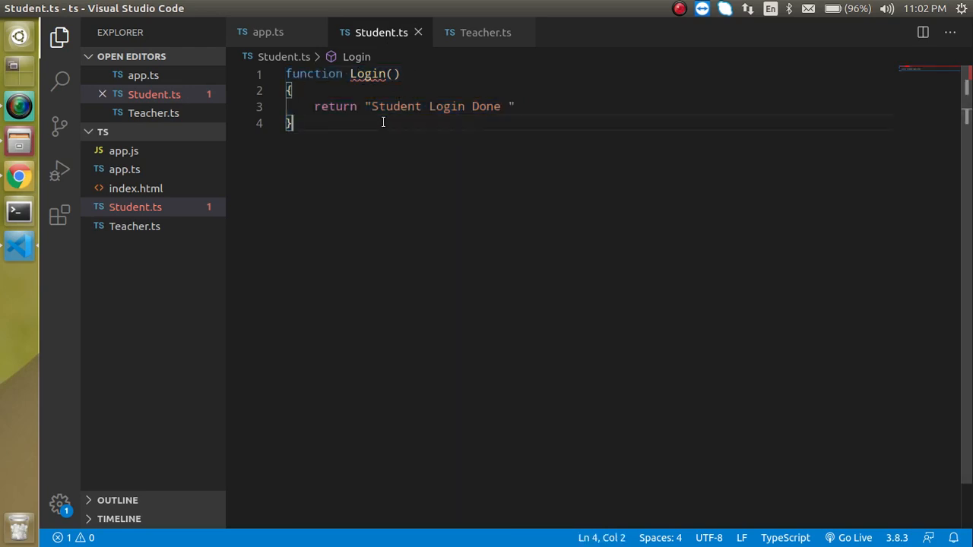
pyautogui.moveTo(479, 33)
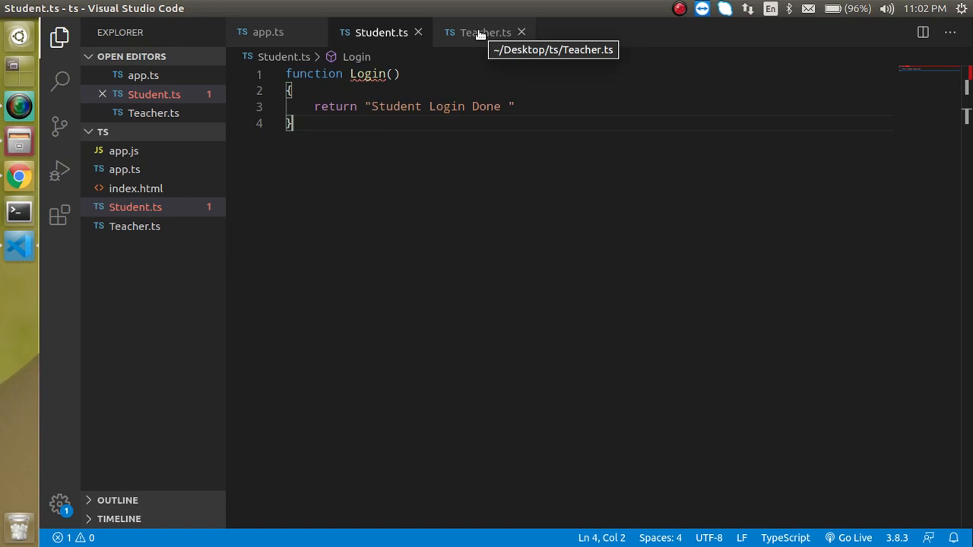
pyautogui.click(484, 32)
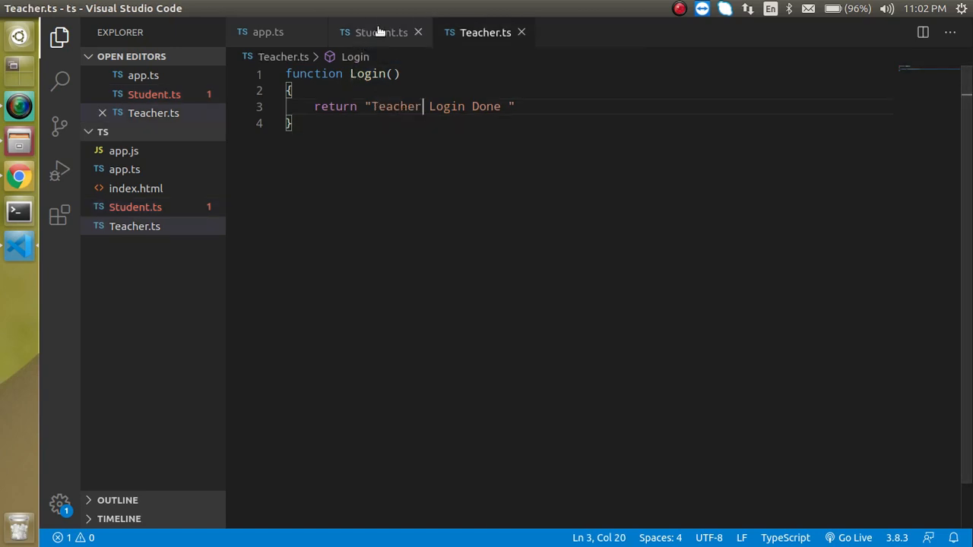
pyautogui.click(381, 32)
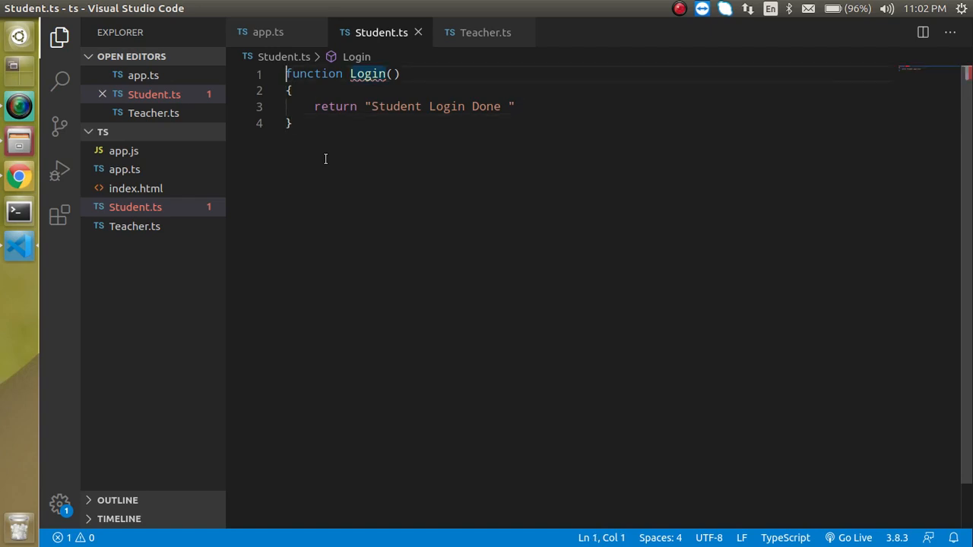
# Prefix Login with 'export default' in Student.ts and in Teacher.ts
pyautogui.write('export')
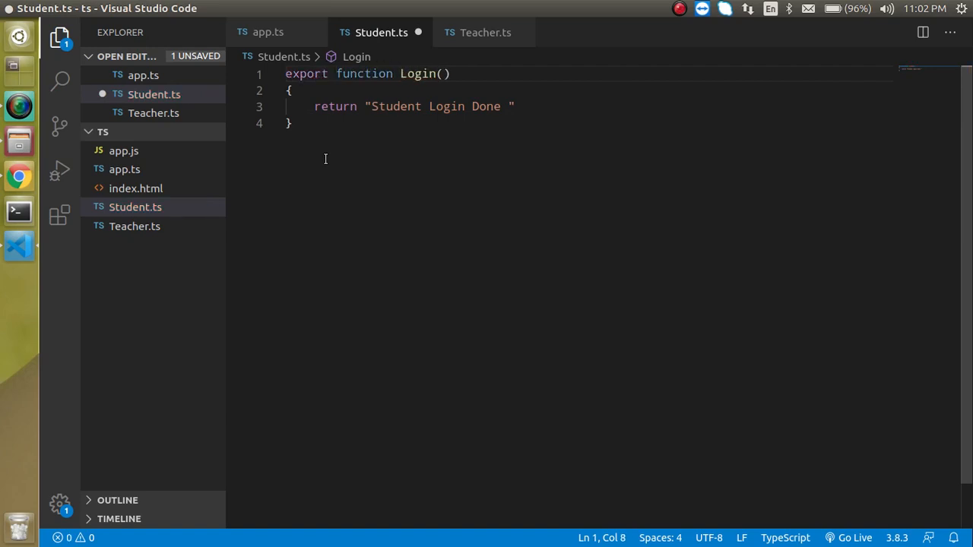
pyautogui.write('defult')
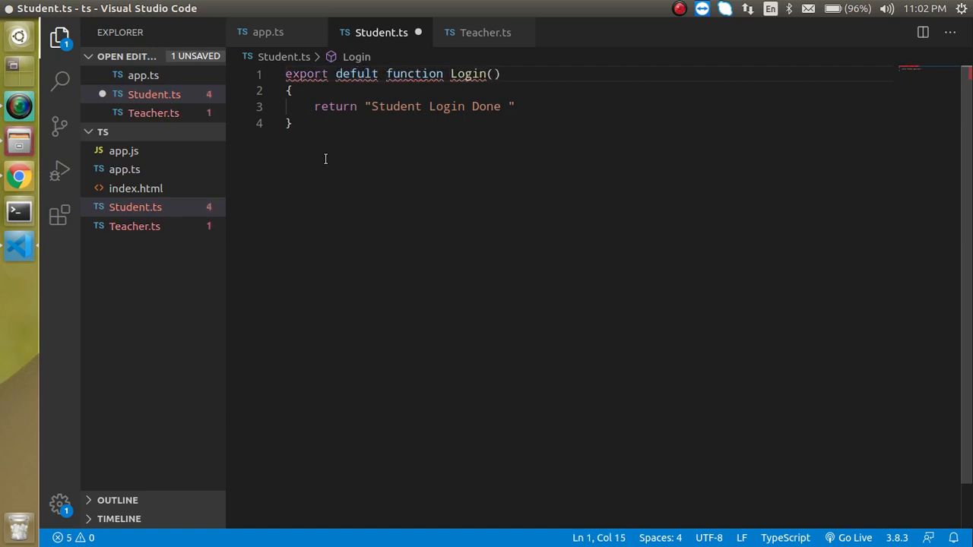
pyautogui.moveTo(356, 74)
pyautogui.write('a')
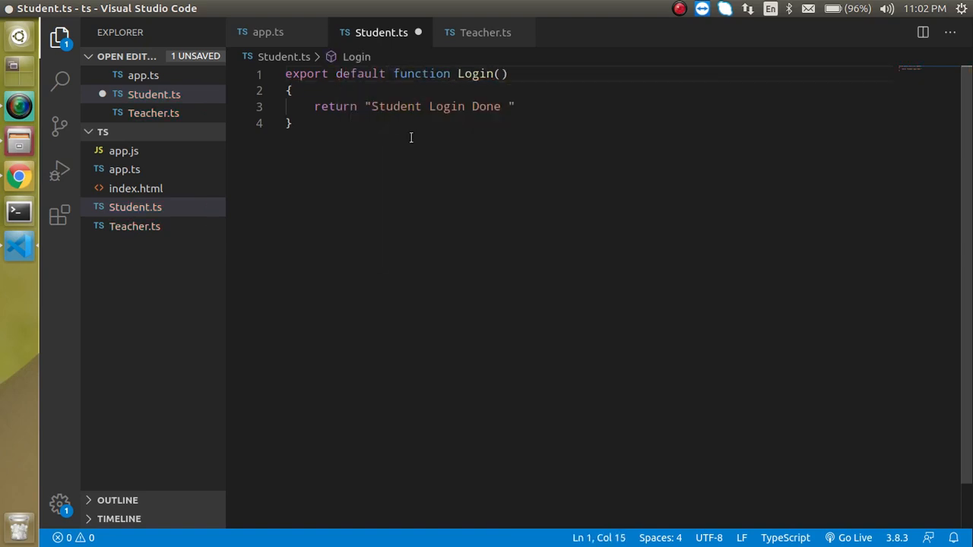
pyautogui.doubleClick(360, 73)
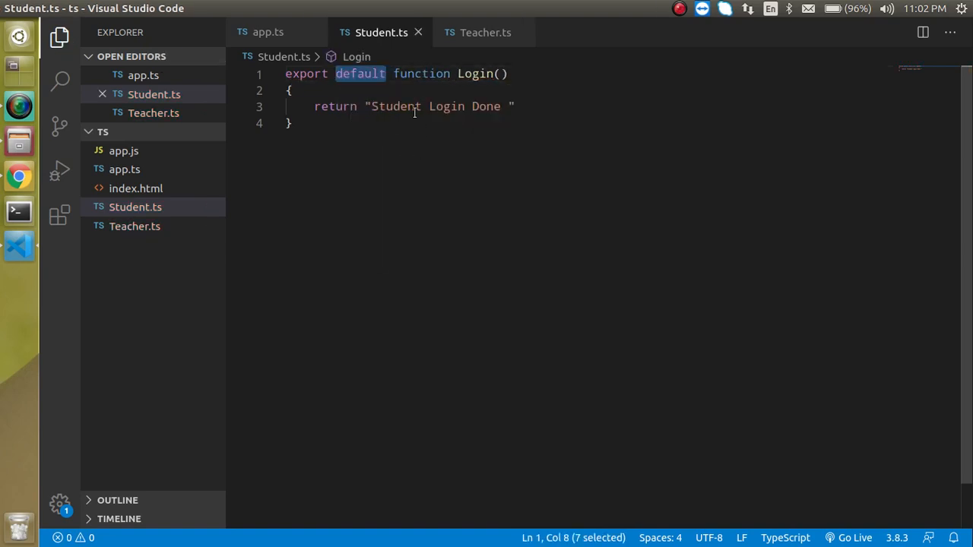
pyautogui.click(485, 32)
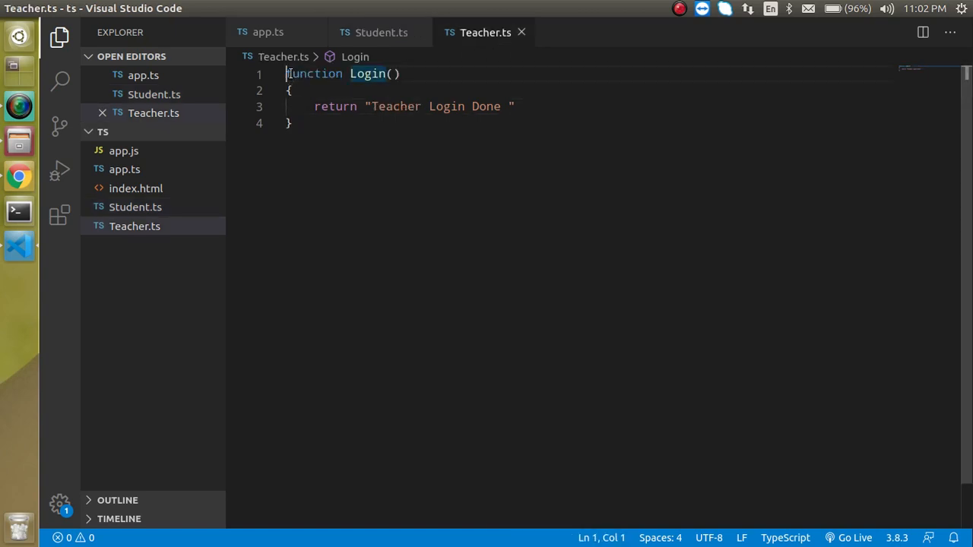
pyautogui.write('export default function Login(')
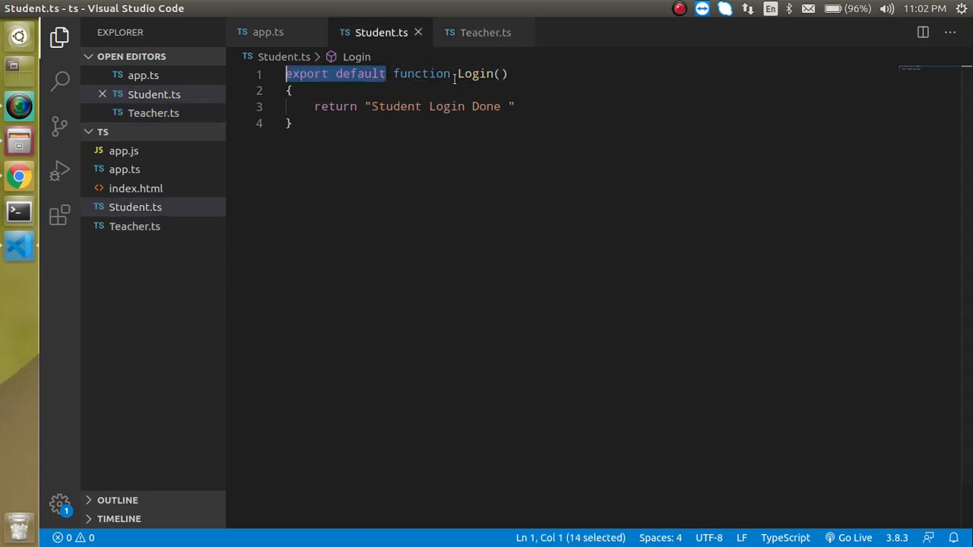
# In app.ts write import sLogin from './Student'
pyautogui.click(292, 123)
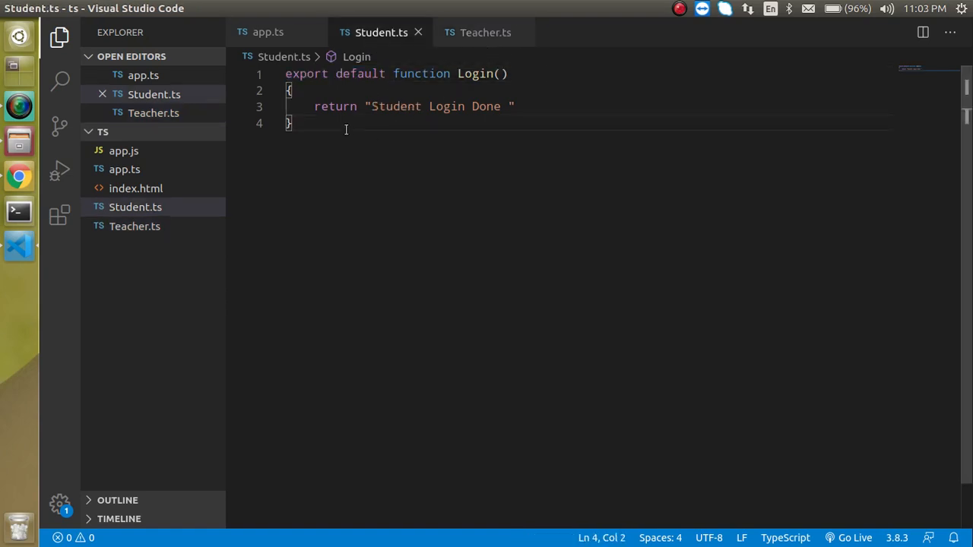
pyautogui.click(268, 32)
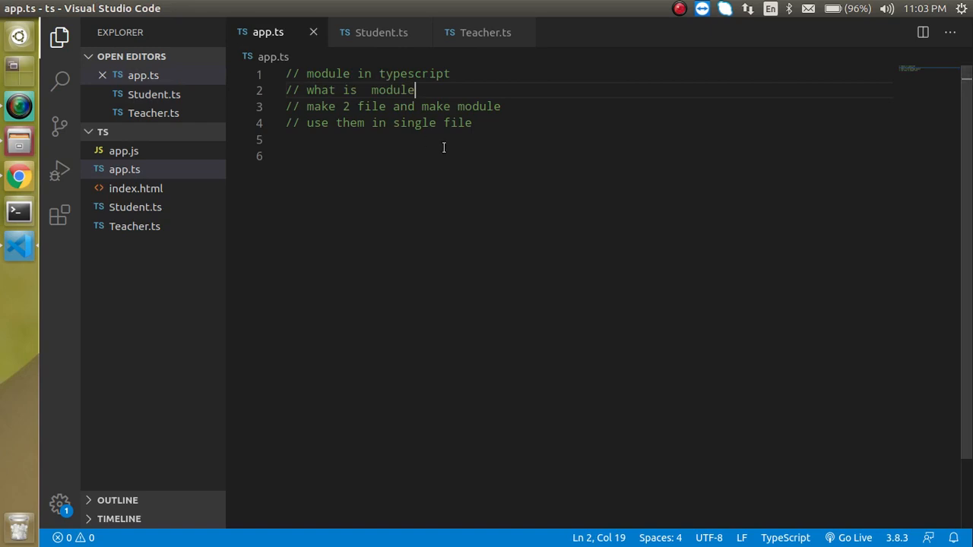
pyautogui.write('im')
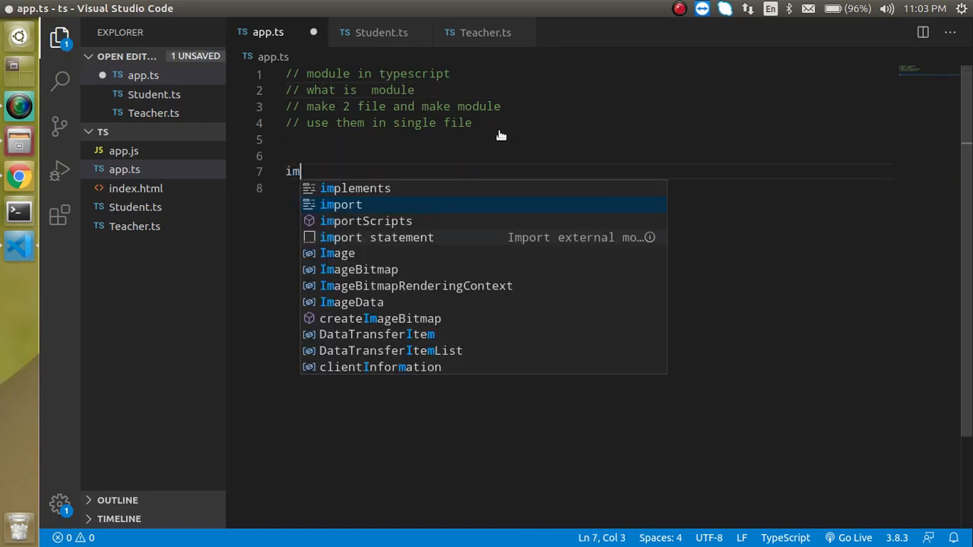
pyautogui.write('port')
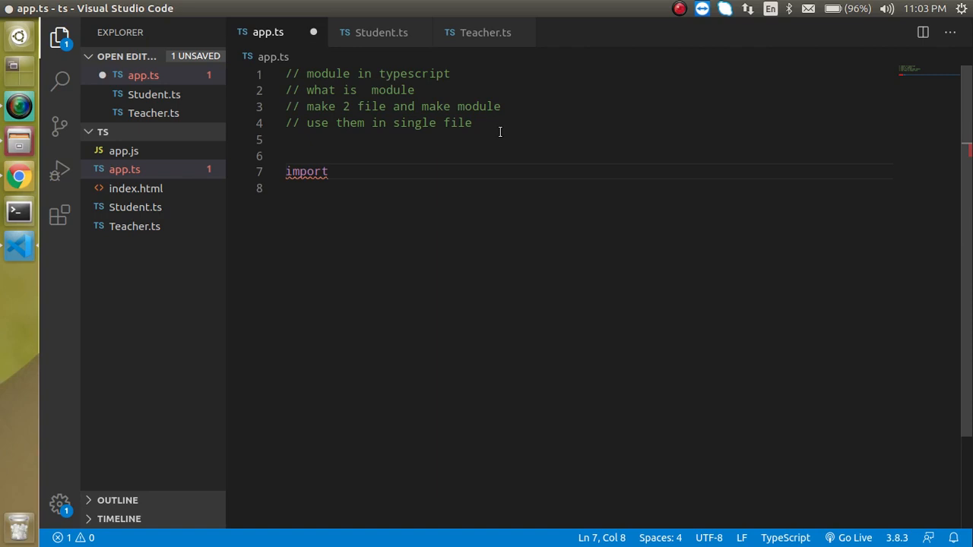
pyautogui.write('sLogin')
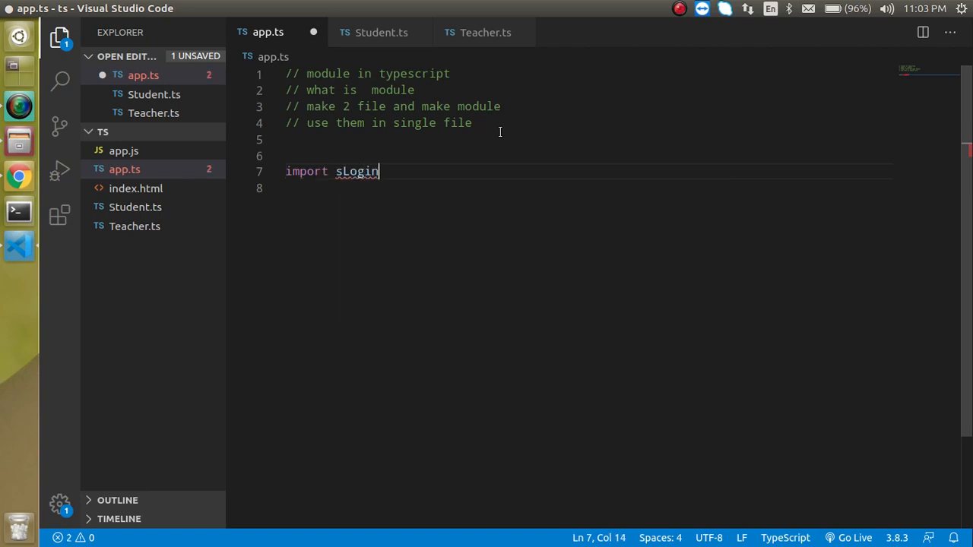
pyautogui.write('from')
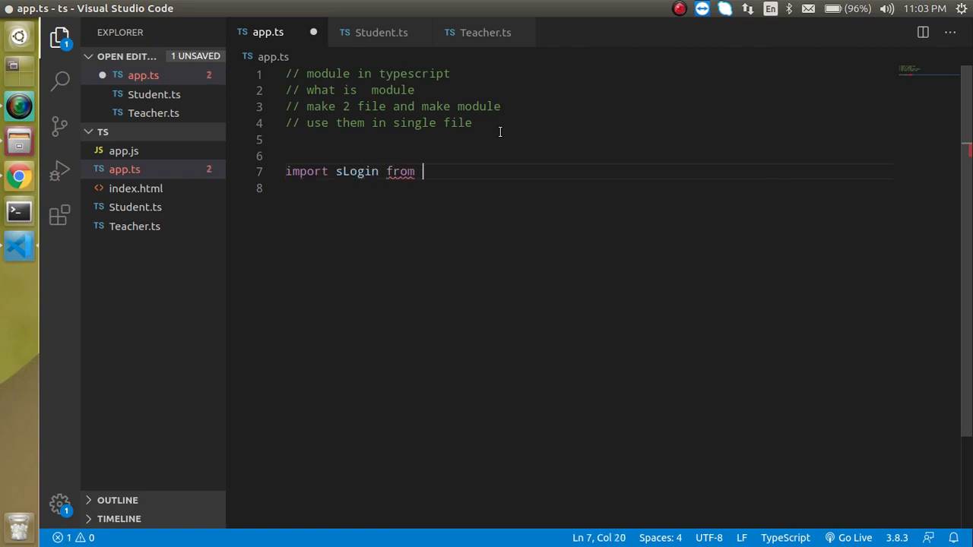
pyautogui.write("'./Student")
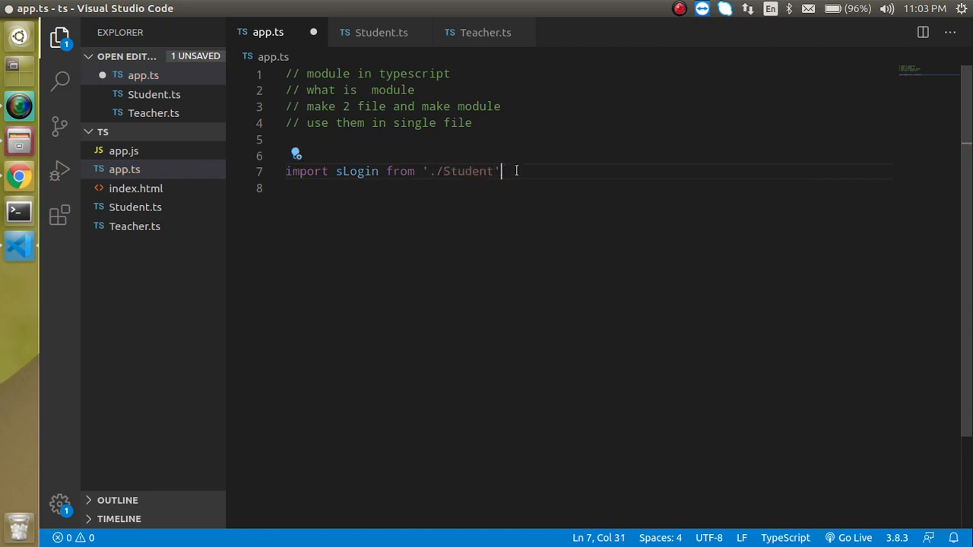
# Add import tLogin from './Teacher' below it
pyautogui.write('import')
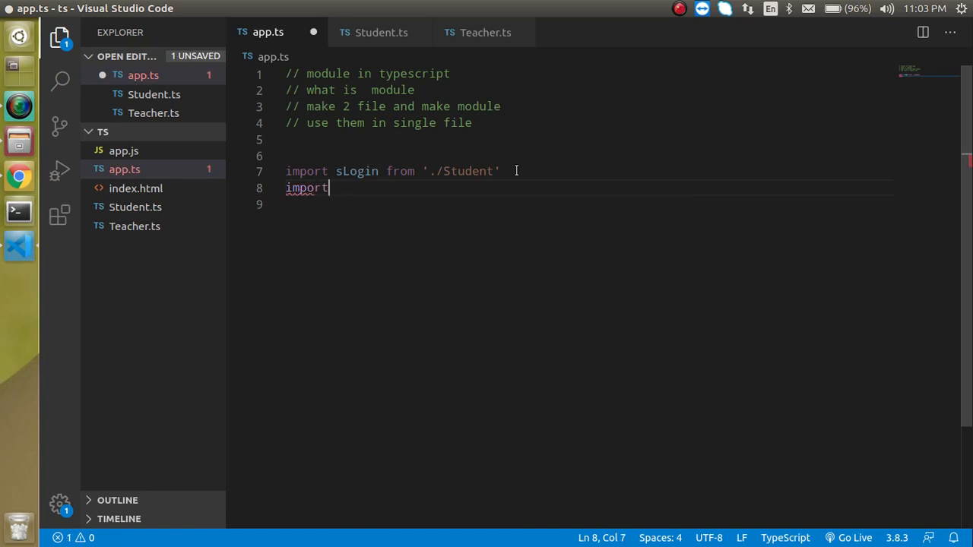
pyautogui.write('" "')
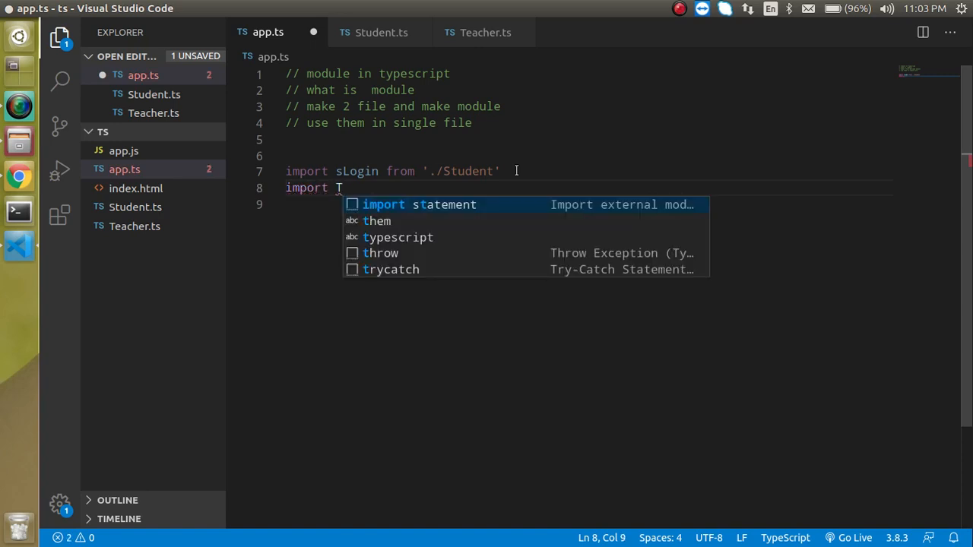
pyautogui.write('t')
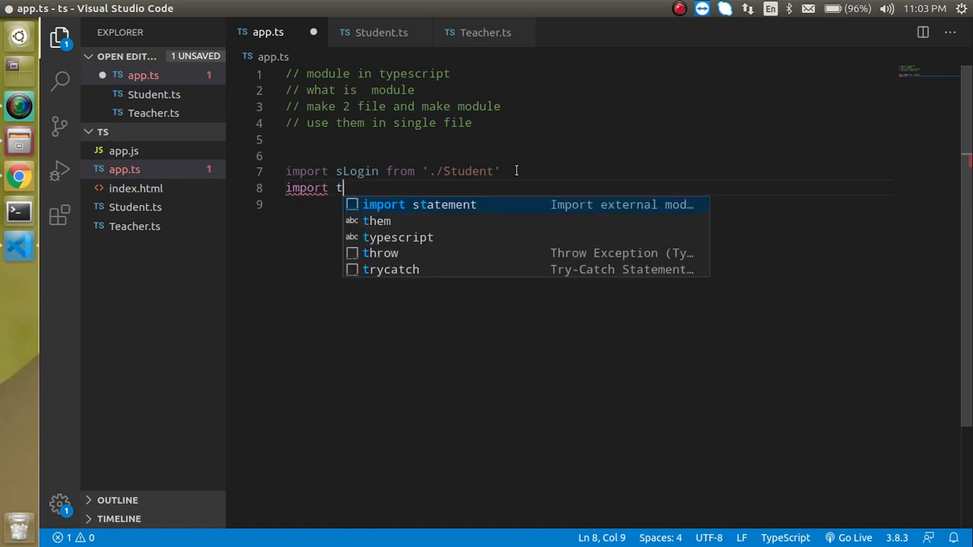
pyautogui.write('Login')
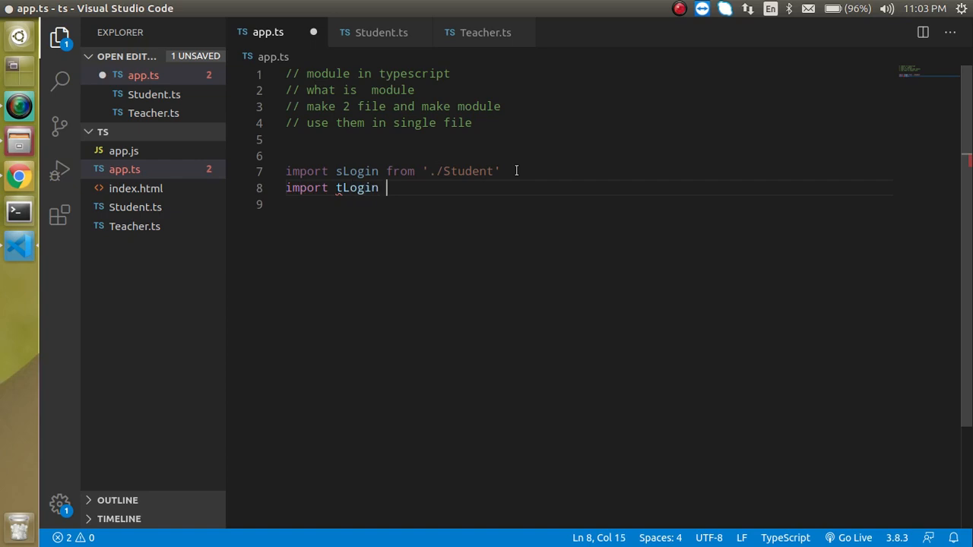
pyautogui.write('from')
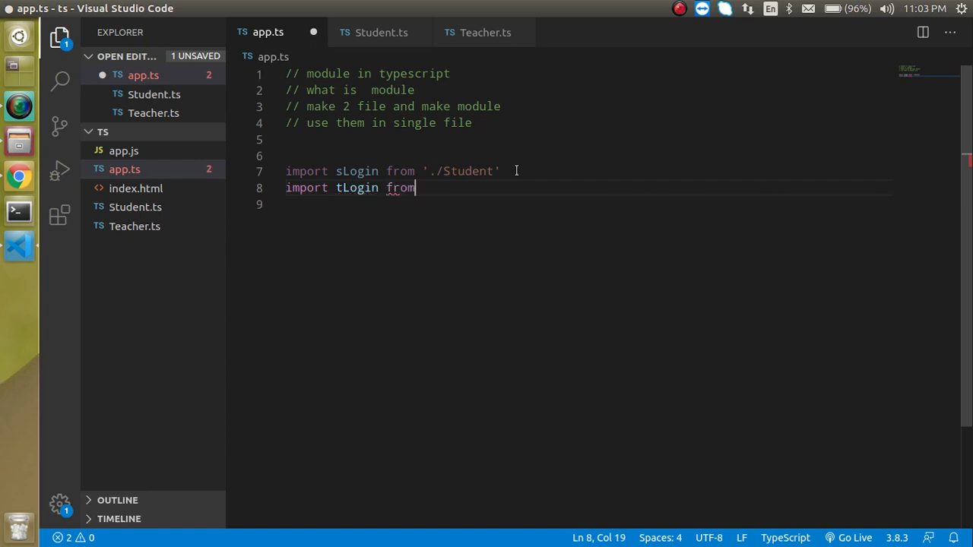
pyautogui.write("'./'")
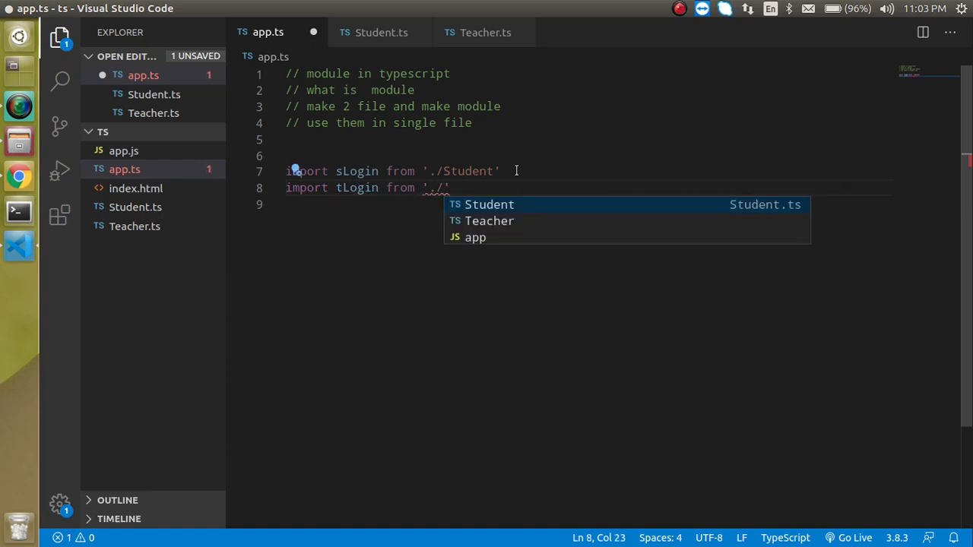
pyautogui.write('Teacher')
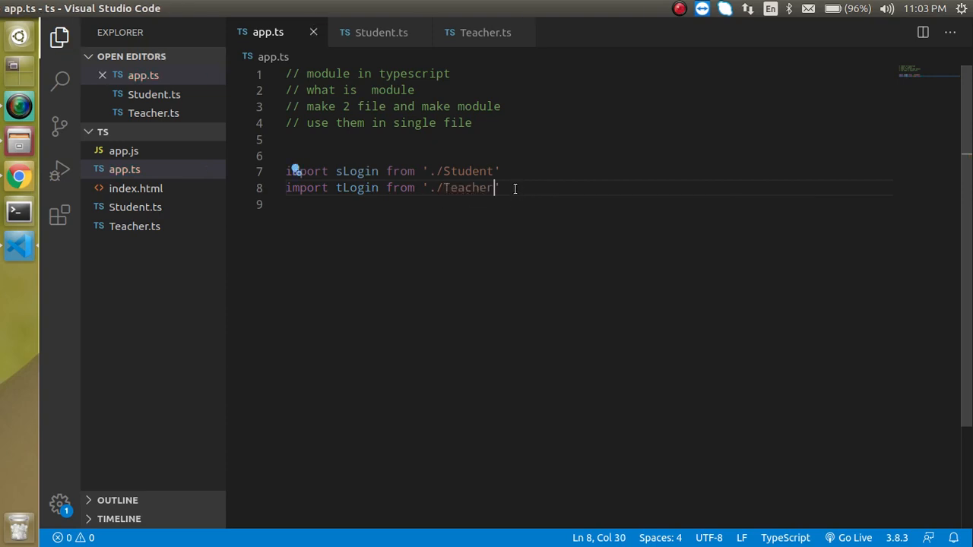
# Add console.warn(sLogin()) and console.warn(tLogin()) lines to app.ts
pyautogui.write('console')
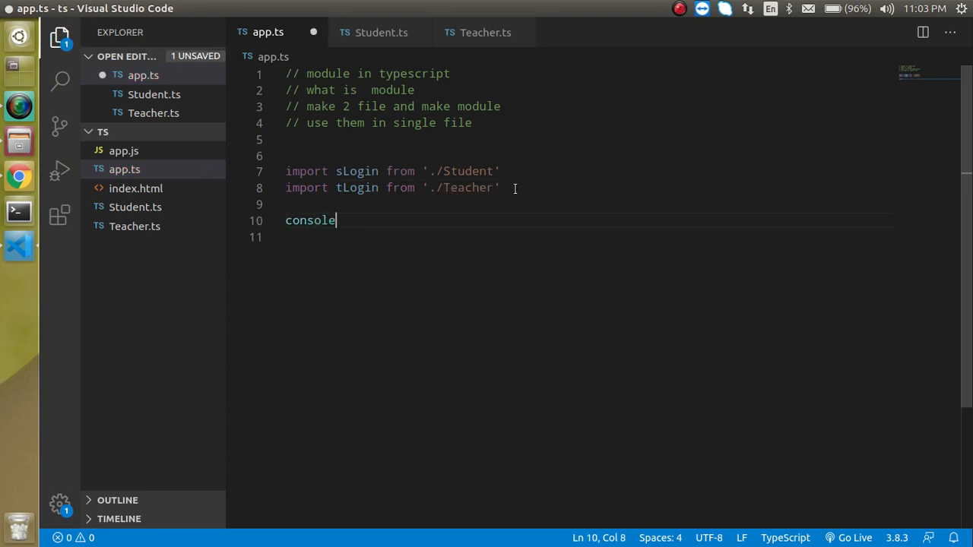
pyautogui.write('.warn(')
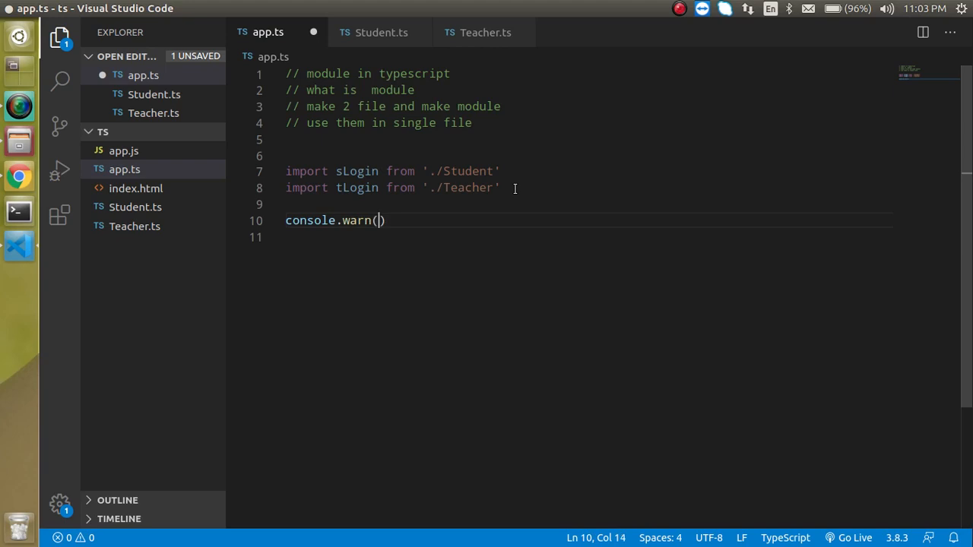
pyautogui.write('sLogin')
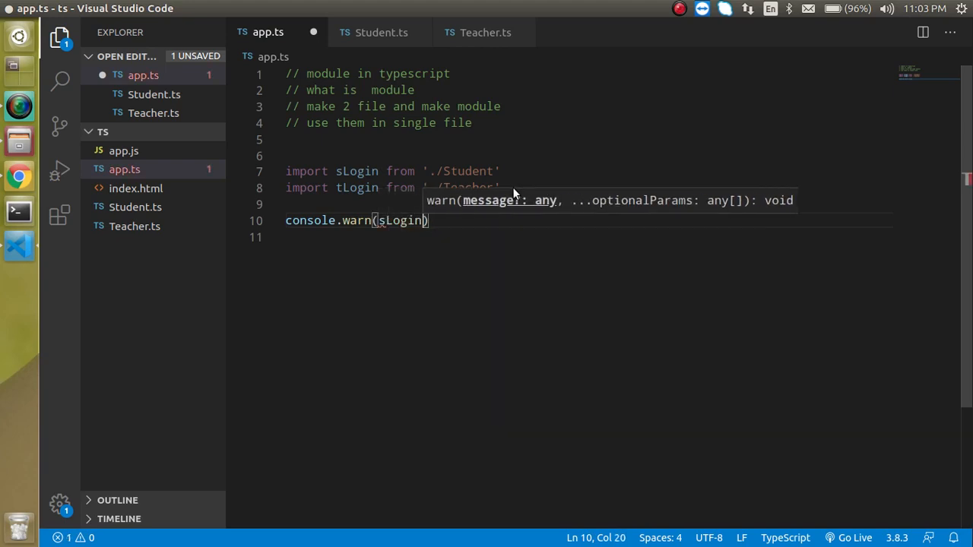
pyautogui.press('enter')
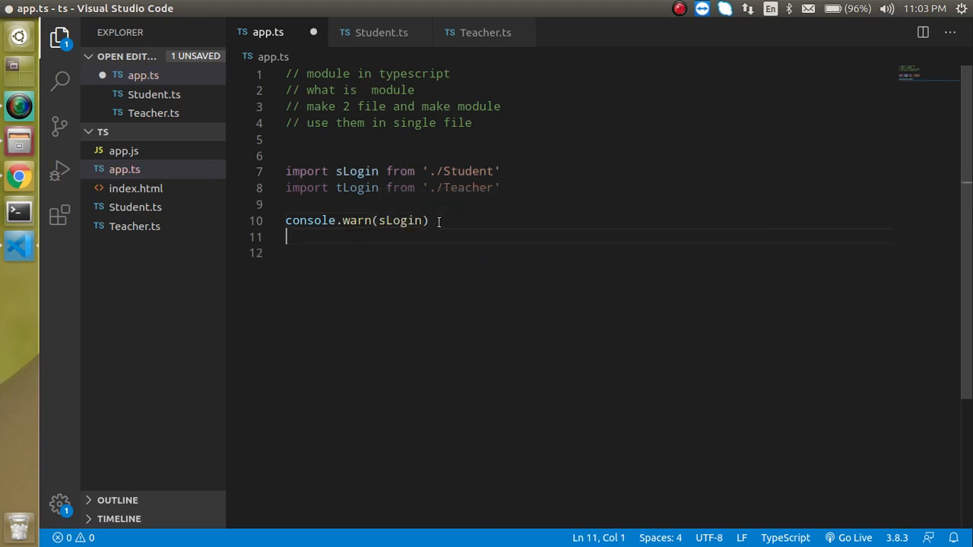
pyautogui.write('console.warn(sLogin)')
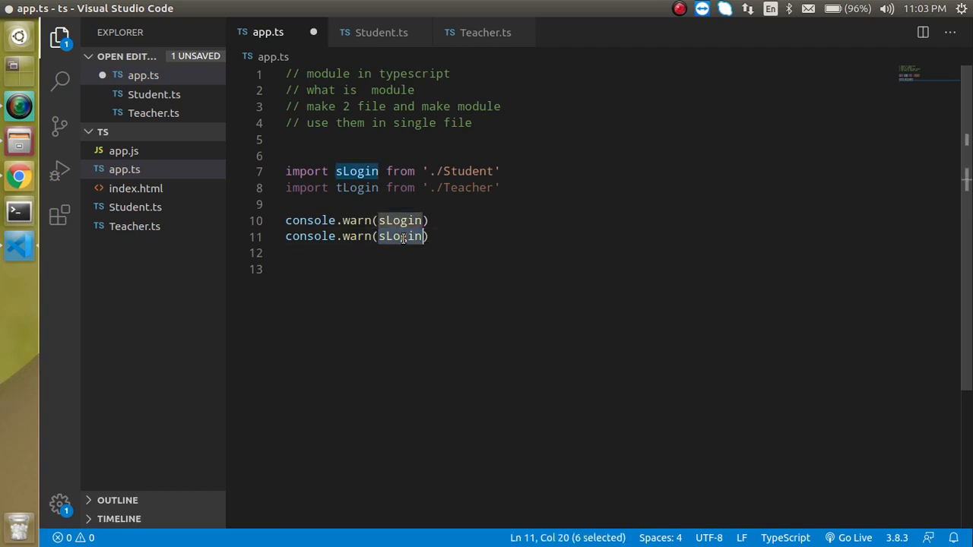
pyautogui.write('t')
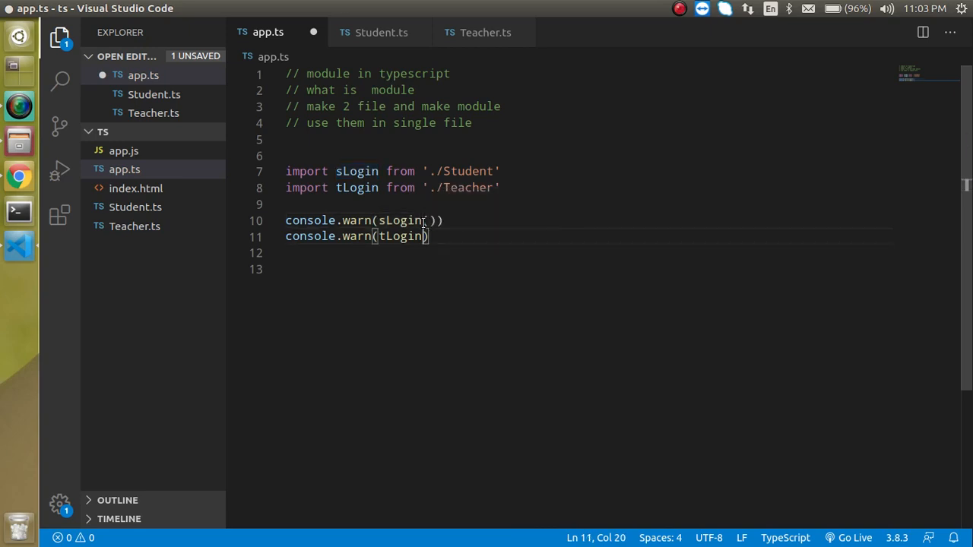
pyautogui.write('(')
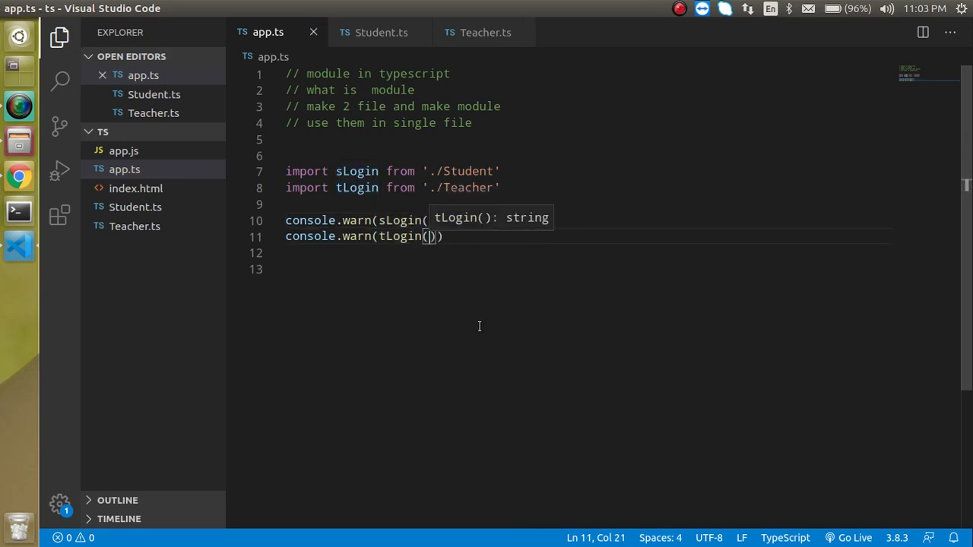
# Open a split terminal and run tsc *.ts in watch mode in the left pane
pyautogui.click(261, 9)
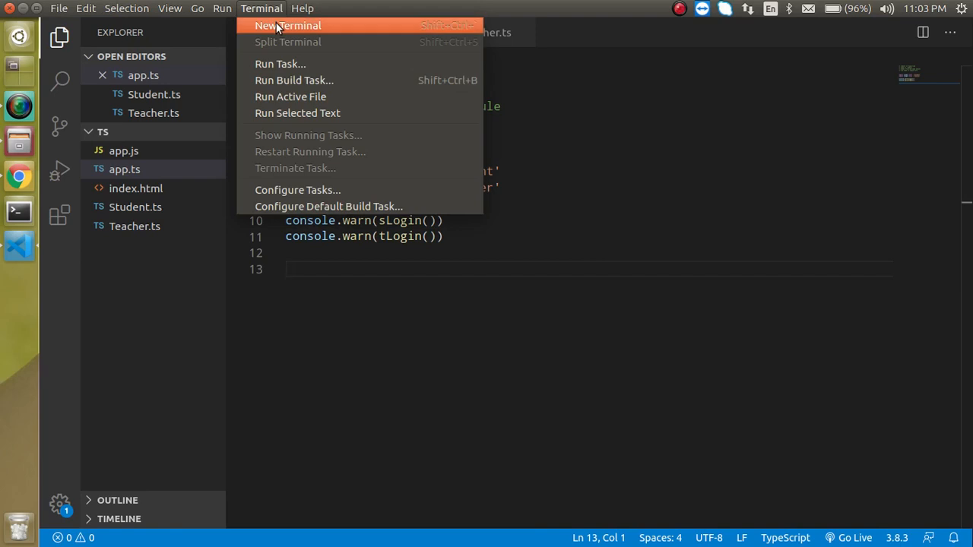
pyautogui.click(287, 25)
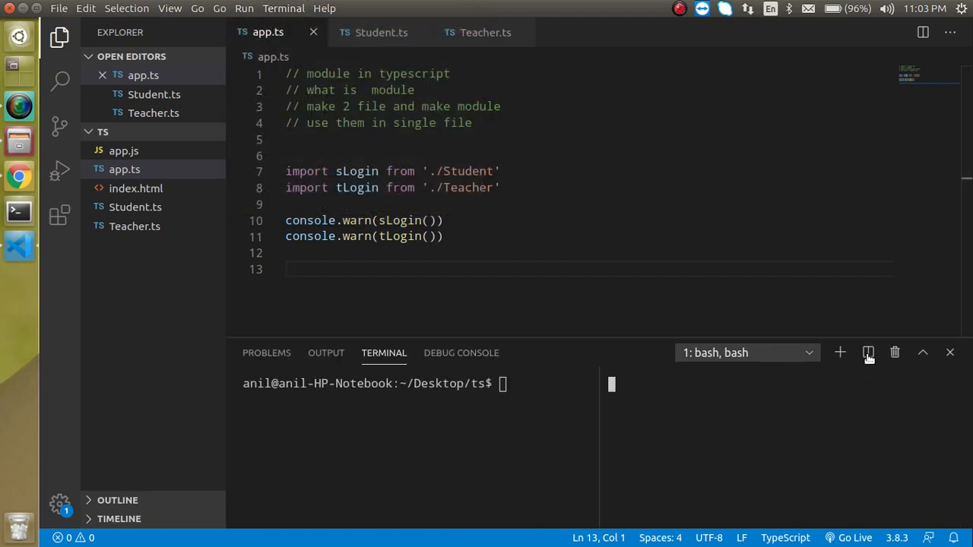
pyautogui.click(868, 352)
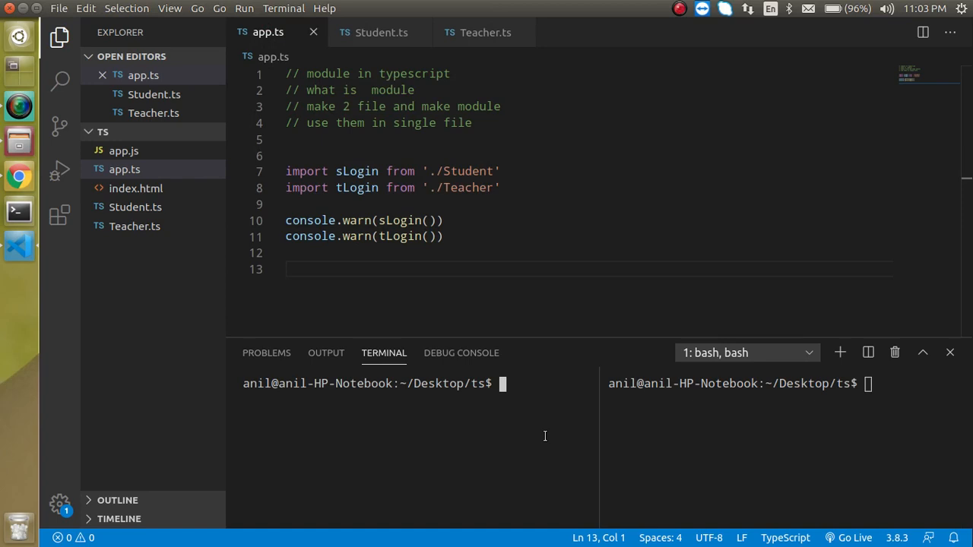
pyautogui.write('tsc')
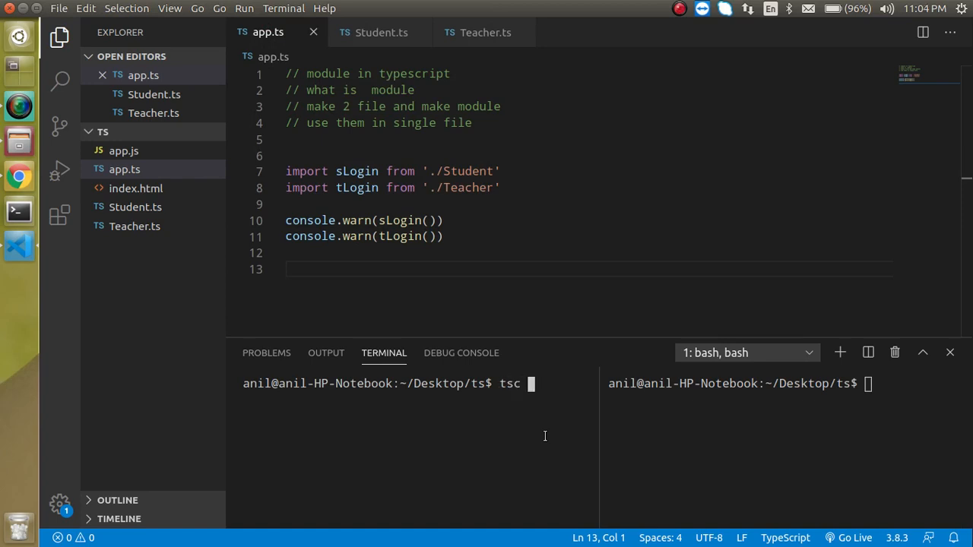
pyautogui.write('*.ts')
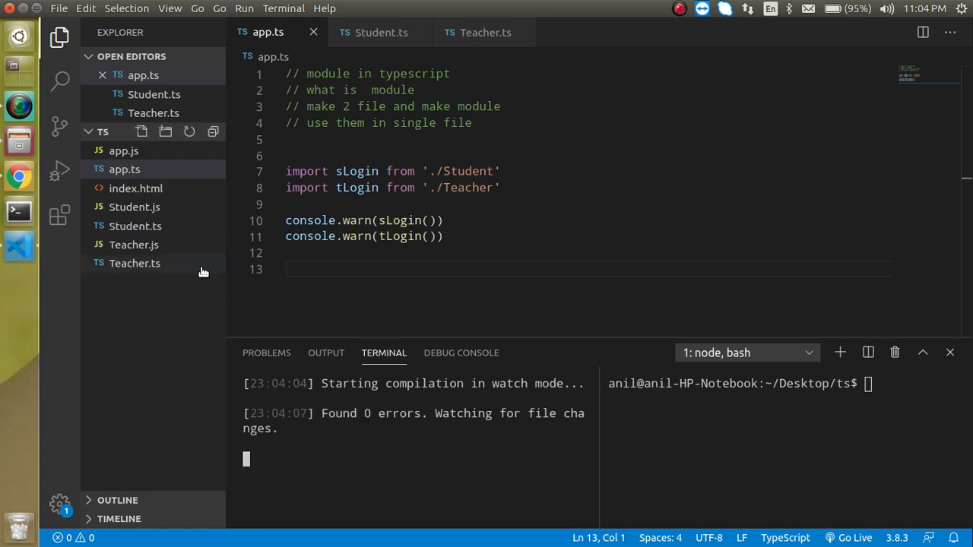
pyautogui.moveTo(133, 244)
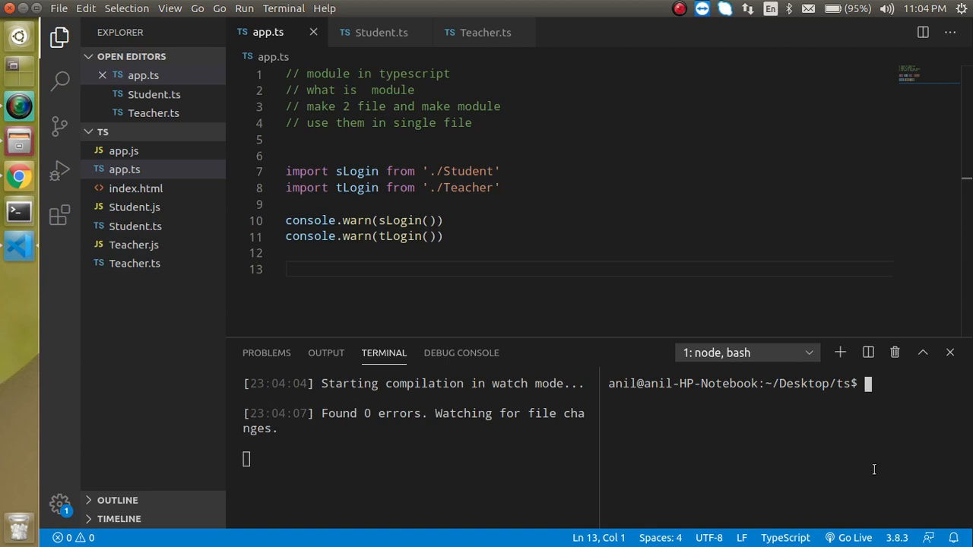
# Run node app.js in the right terminal to print both login messages
pyautogui.write('node app.js')
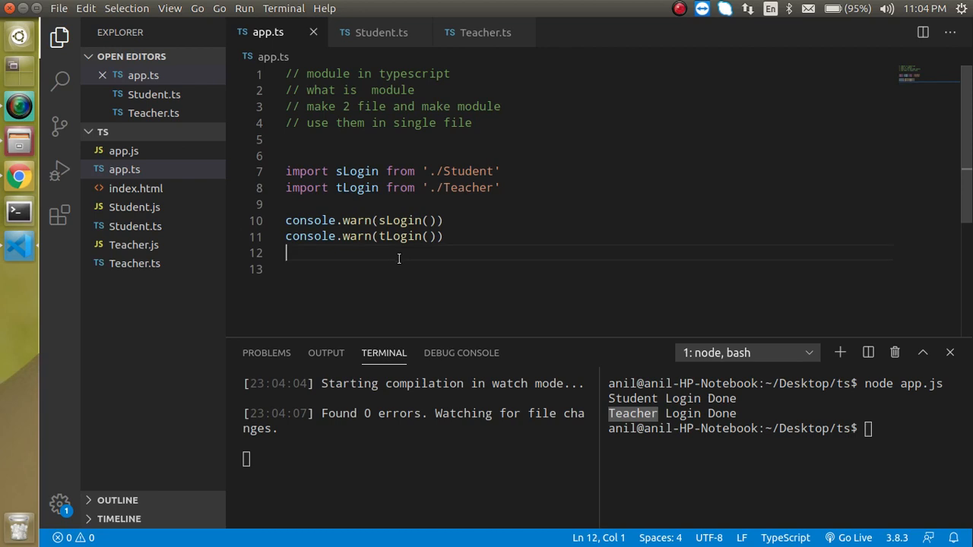
pyautogui.moveTo(379, 188)
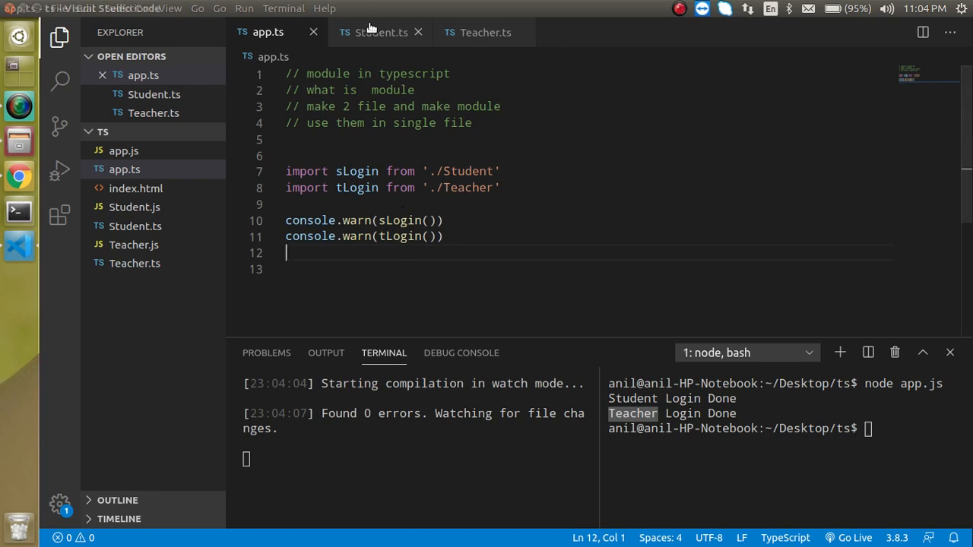
# Review Student.ts's exported Login, then show Teacher.ts's version
pyautogui.click(379, 32)
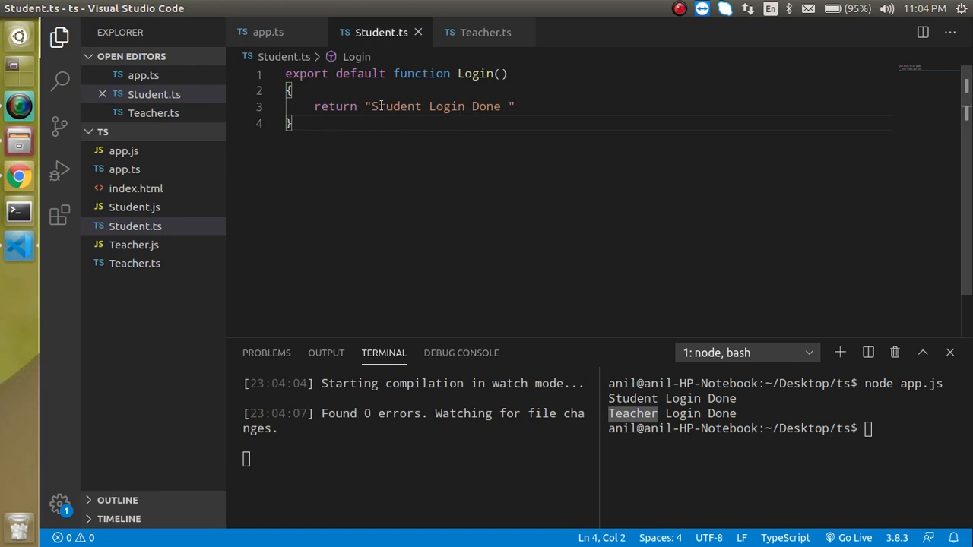
pyautogui.doubleClick(474, 74)
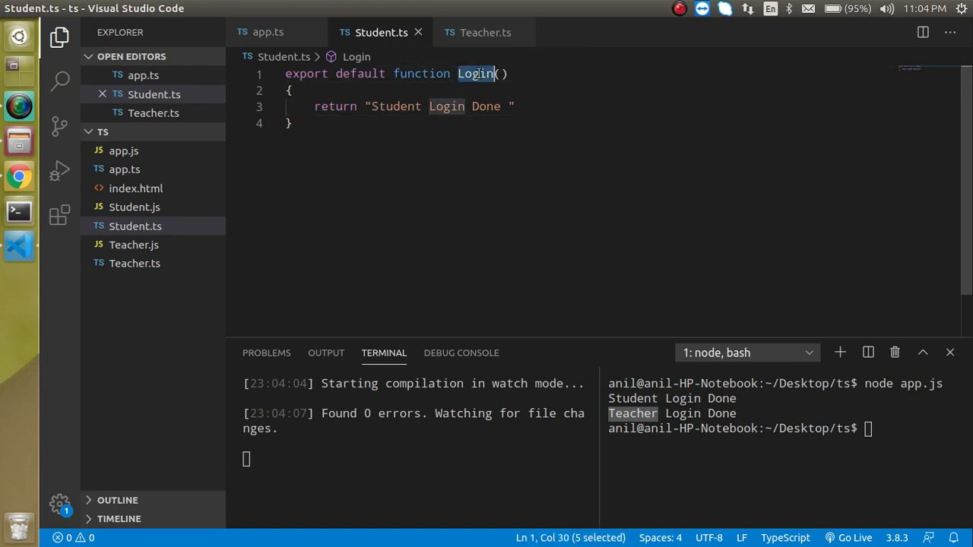
pyautogui.click(484, 32)
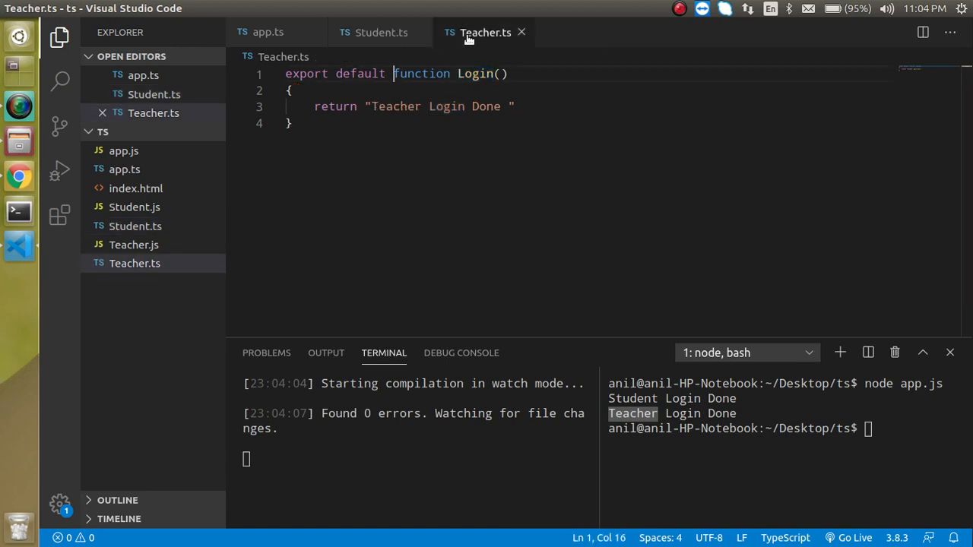